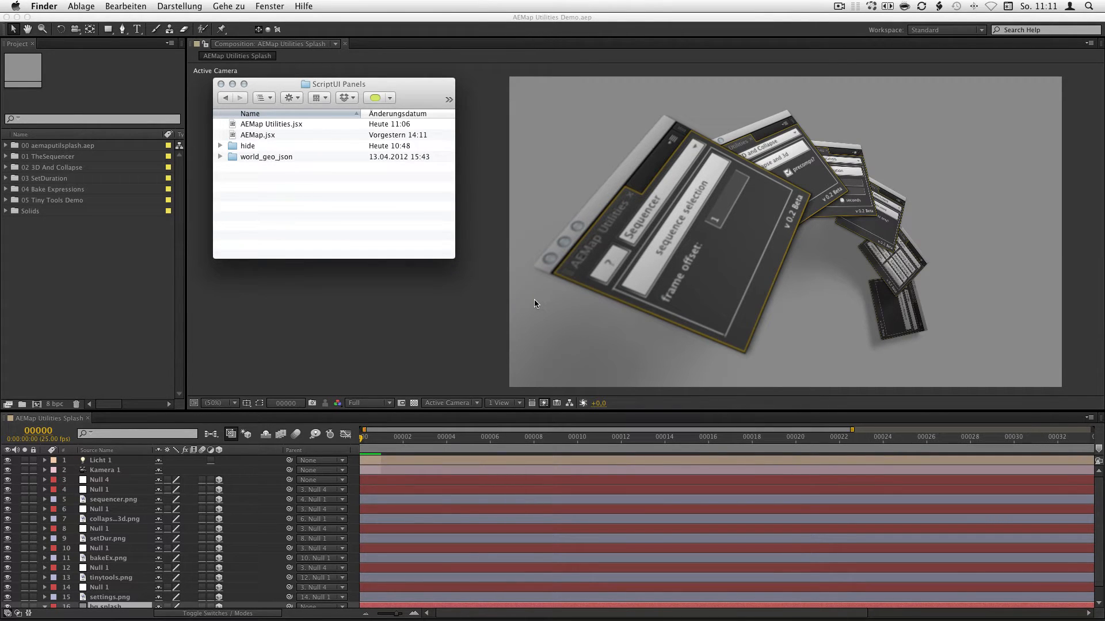
mouse_move(303, 142)
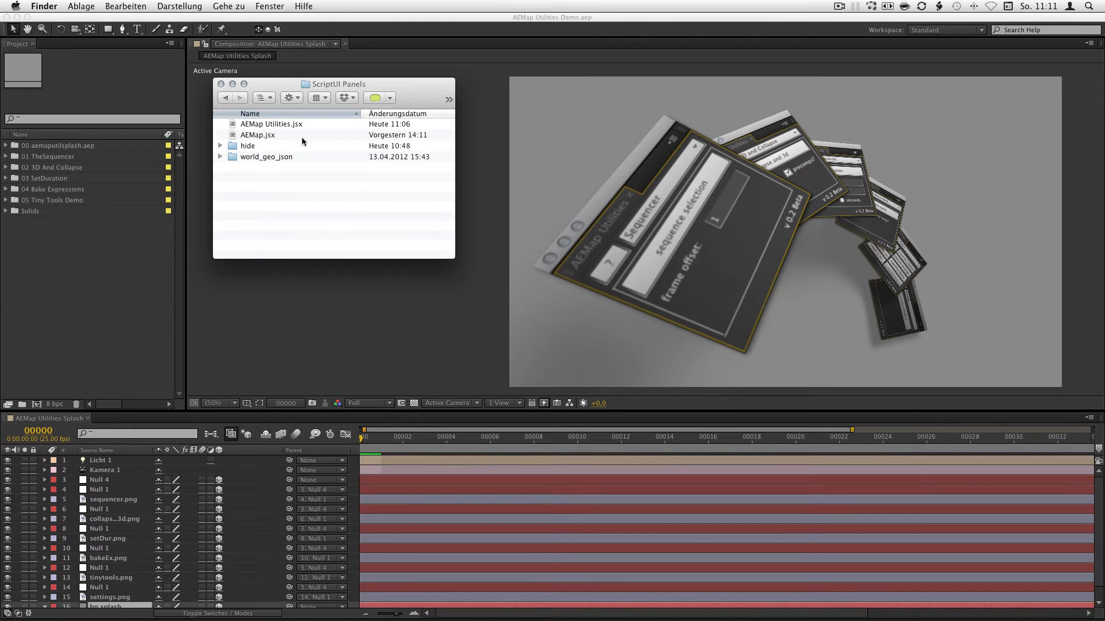
- Bring After Effects forward and choose Sequencer from the AEMap Utilities tool list
click(262, 96)
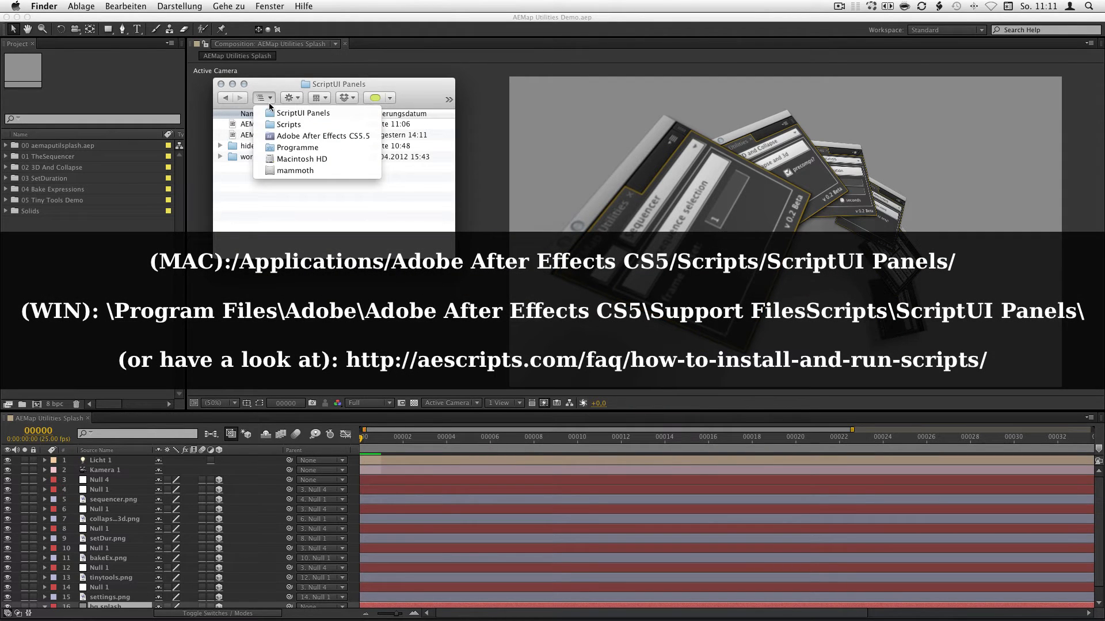
mouse_move(318, 147)
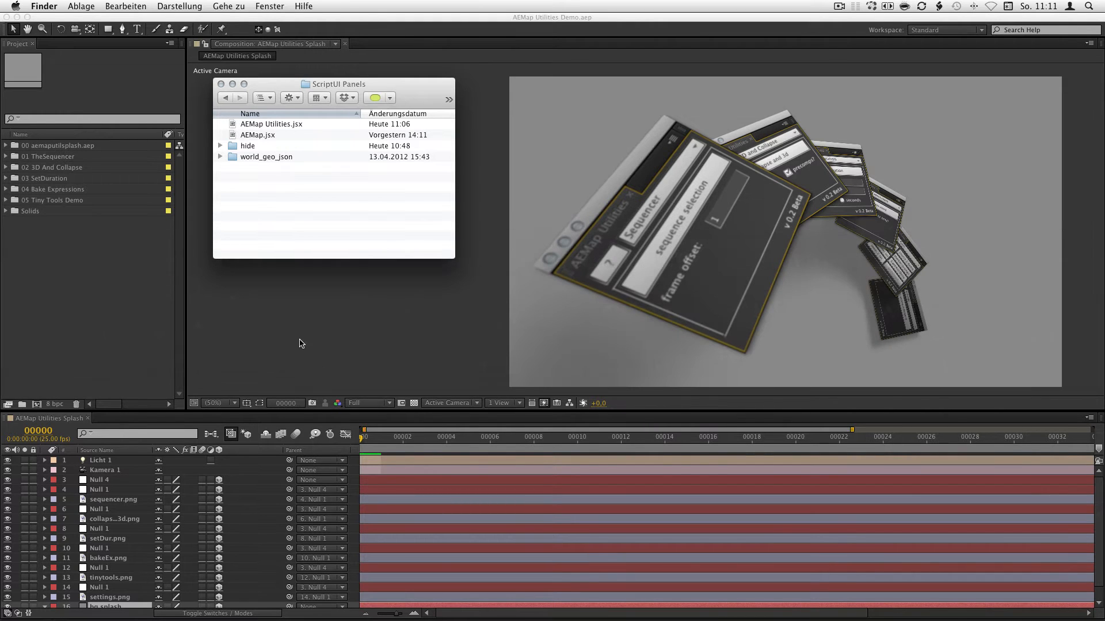
click(360, 7)
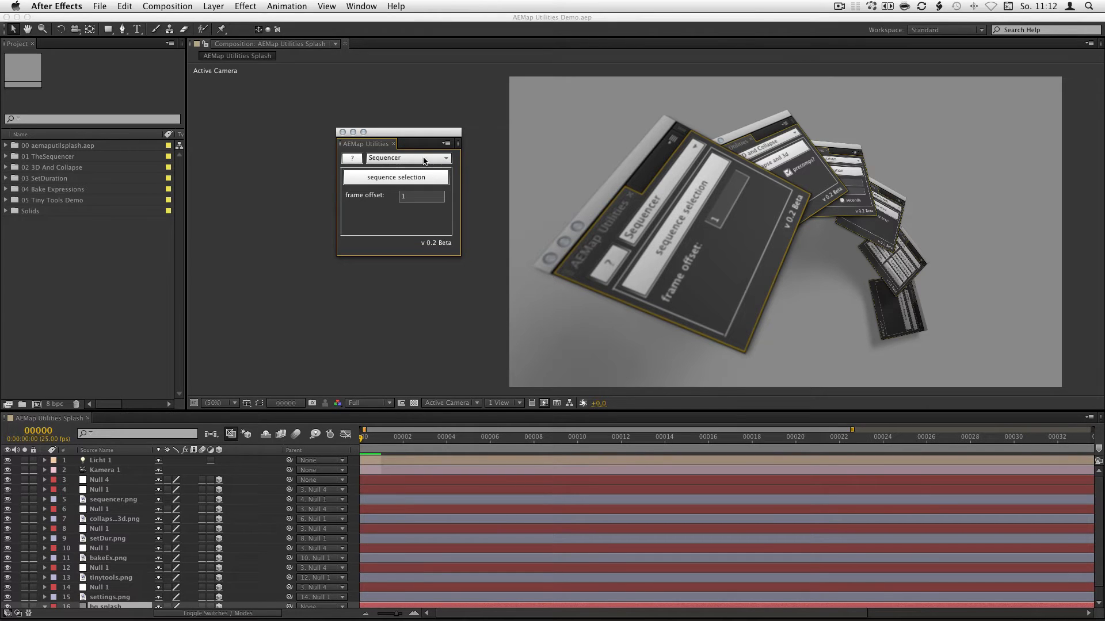
click(408, 157)
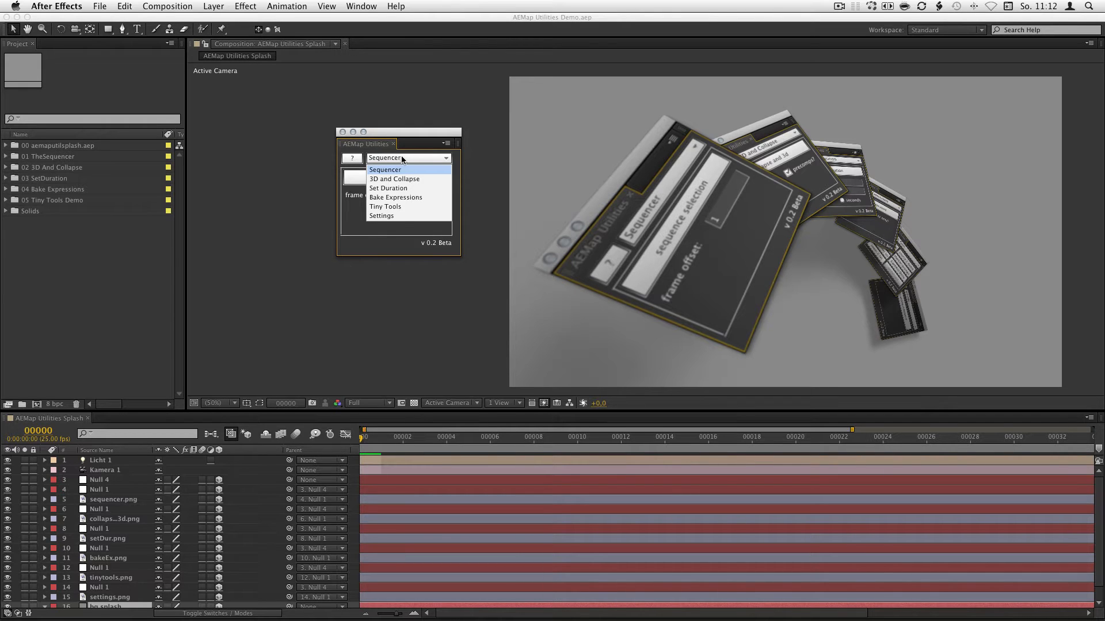
click(385, 169)
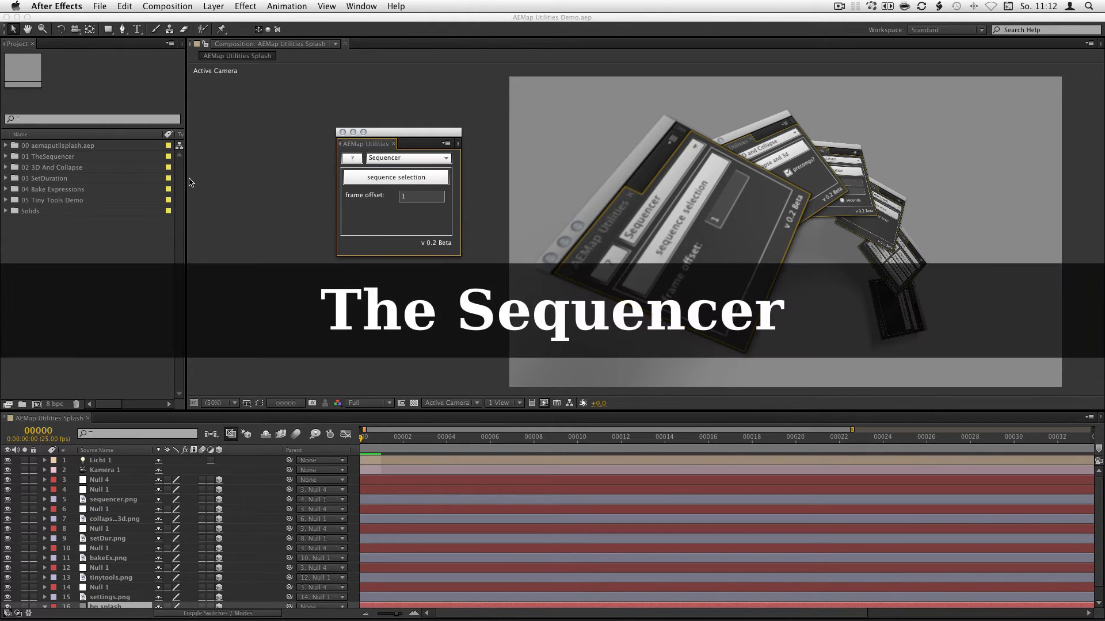
- Open the Sequencer Demo composition and set the frame offset to 25
click(6, 155)
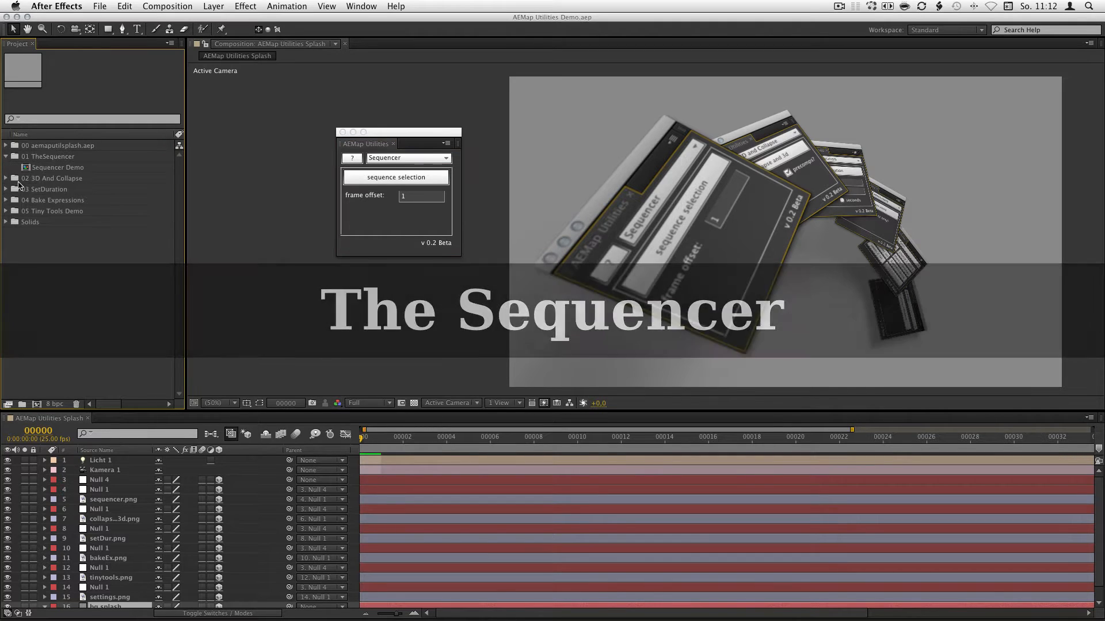
double_click(59, 167)
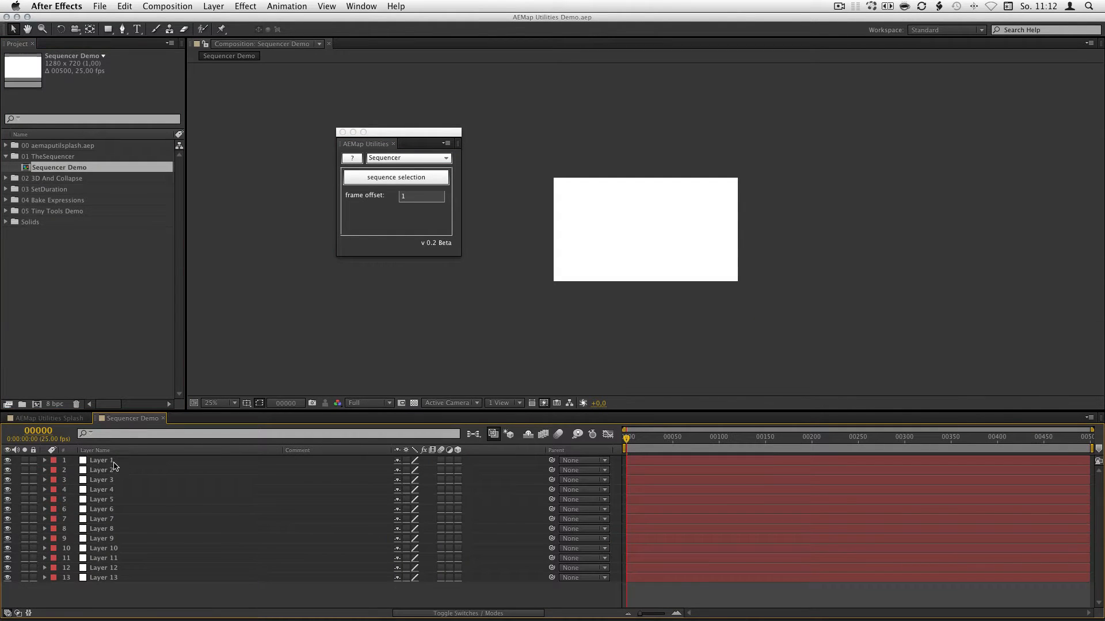
mouse_move(406, 155)
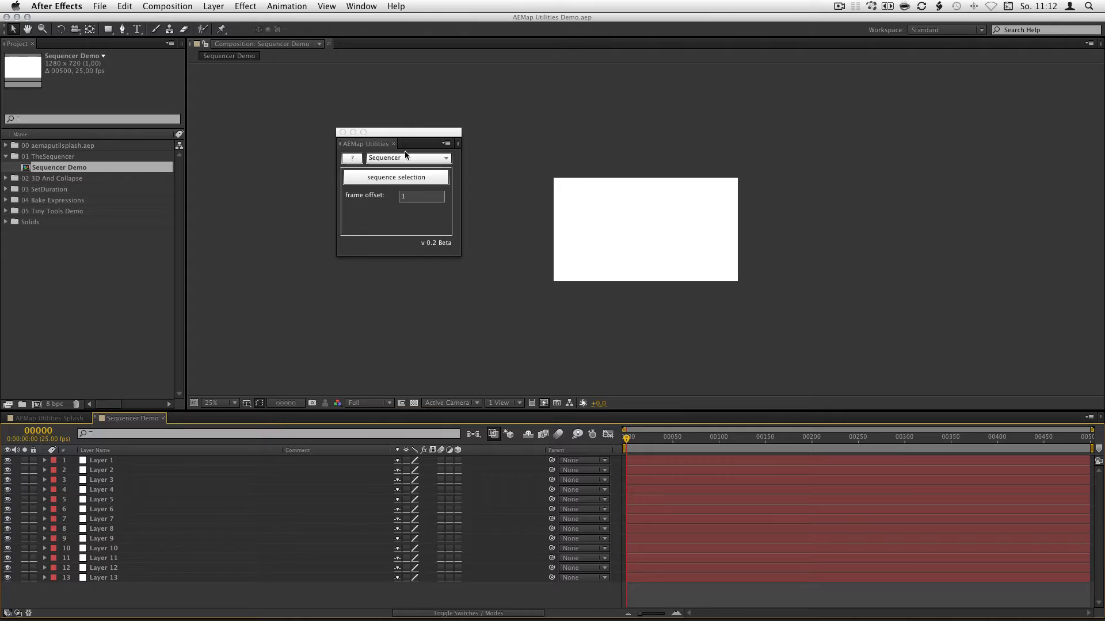
click(421, 196)
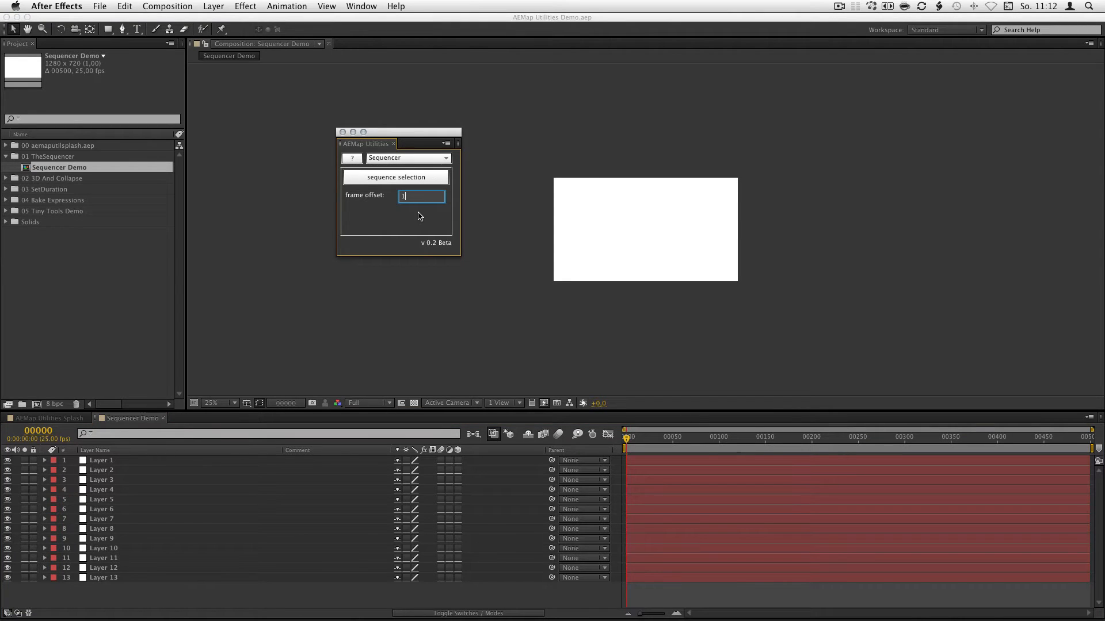
text(0)
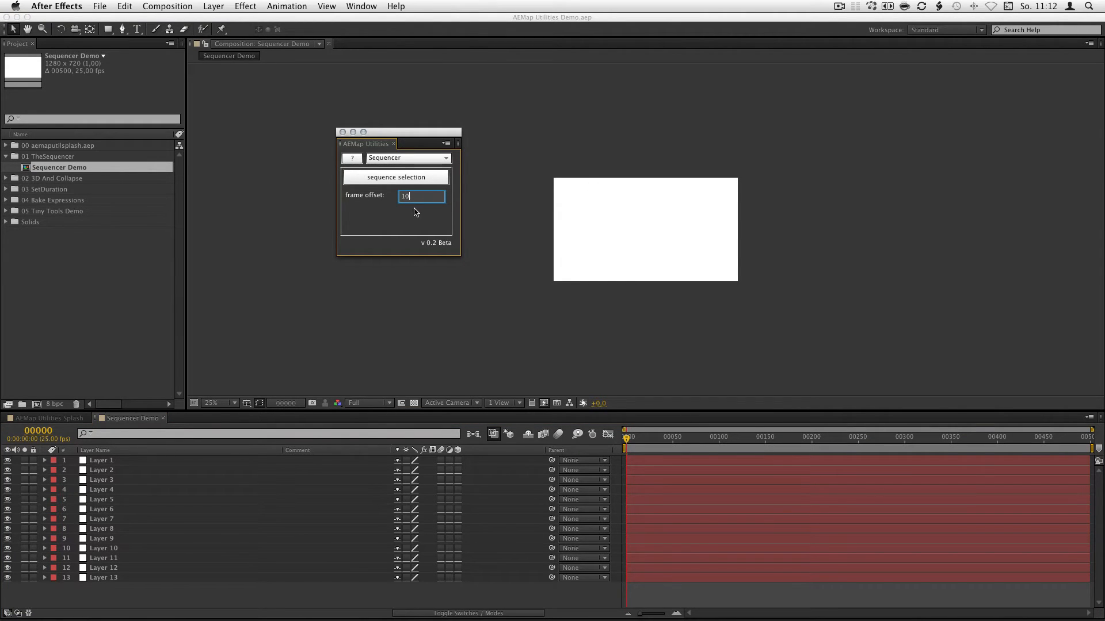
text(25)
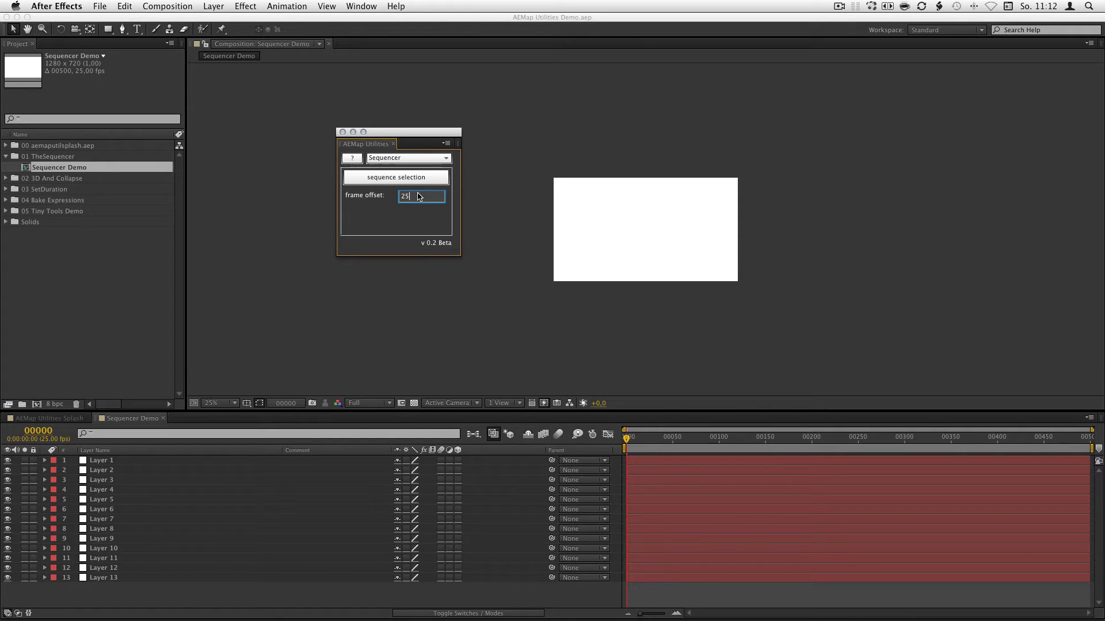
- Select Layer 1 through Layer 13 and sequence them by the 25-frame offset
click(102, 460)
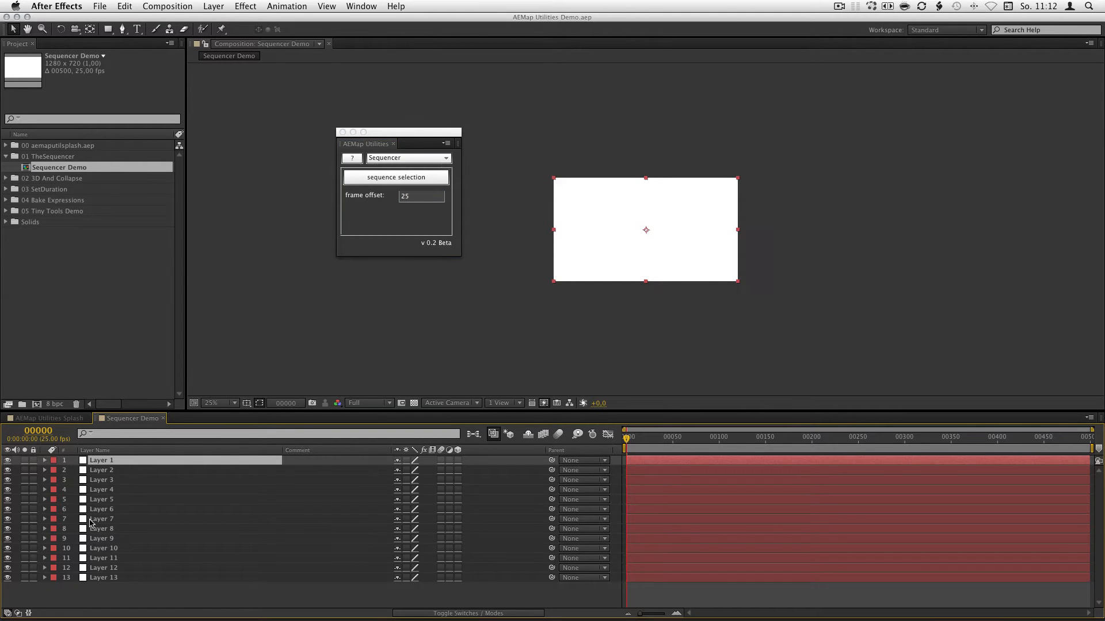
click(395, 177)
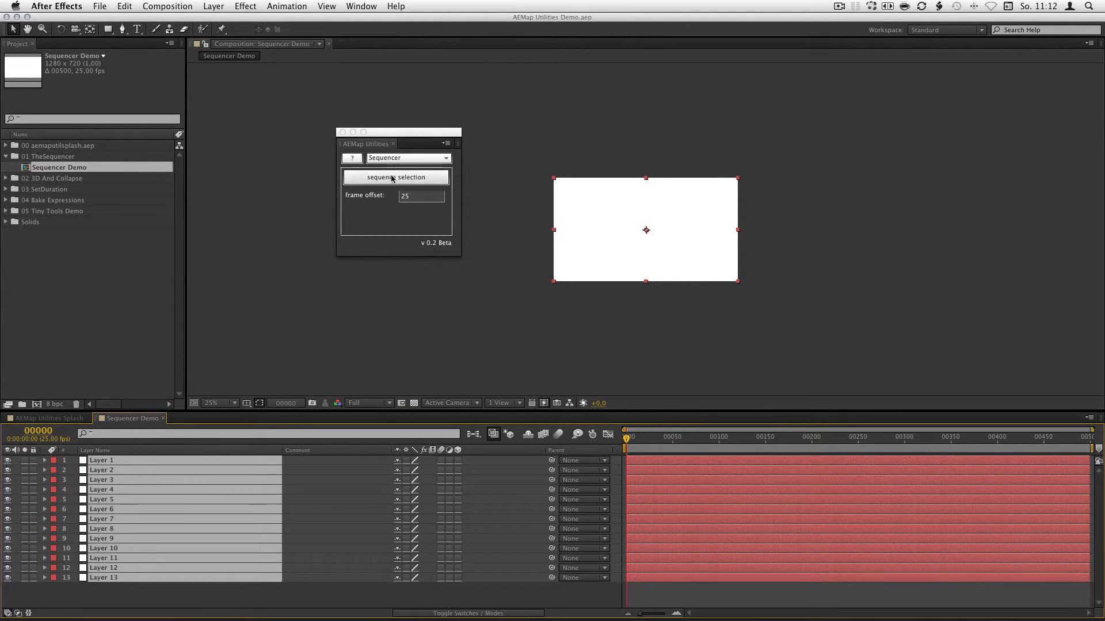
click(395, 177)
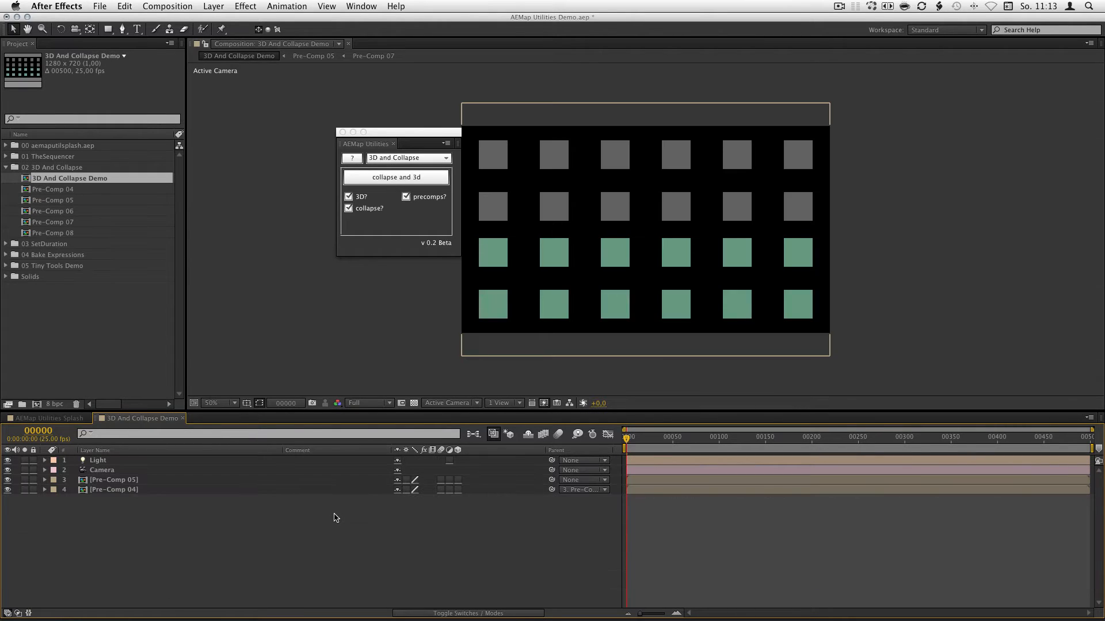
- Select Pre-Comp 05 and Pre-Comp 04, toggling the precomps option off and back on
click(395, 178)
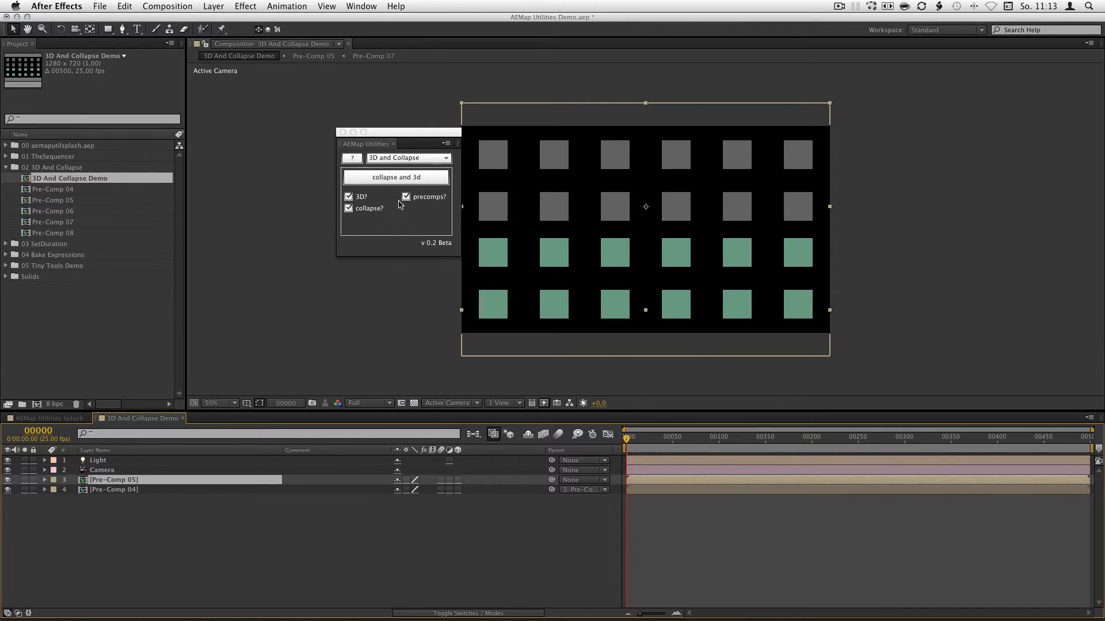
click(405, 196)
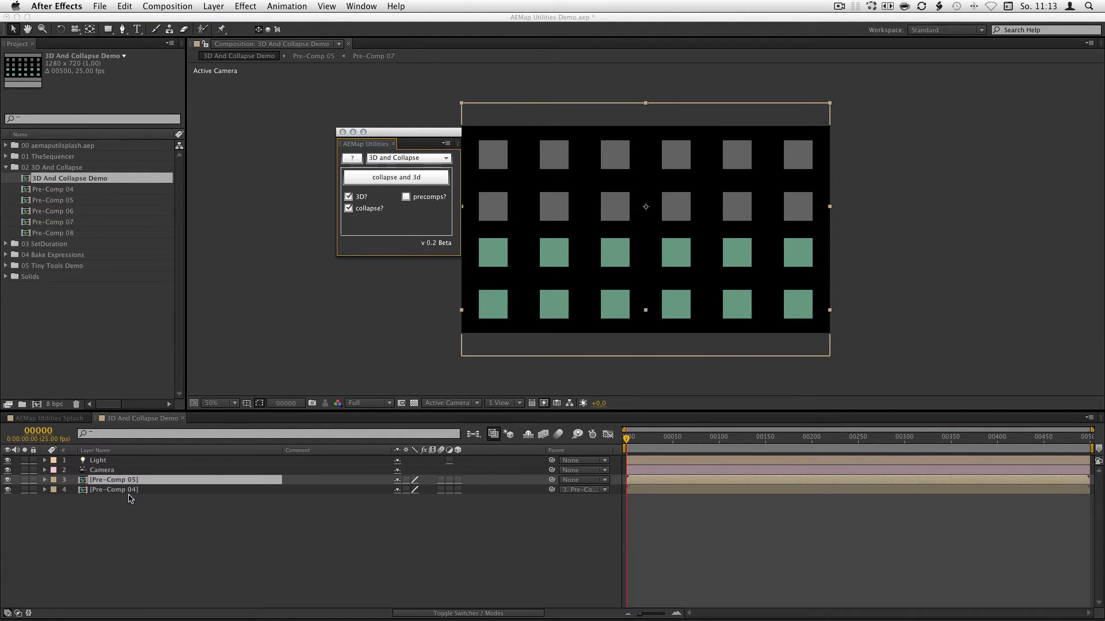
click(114, 491)
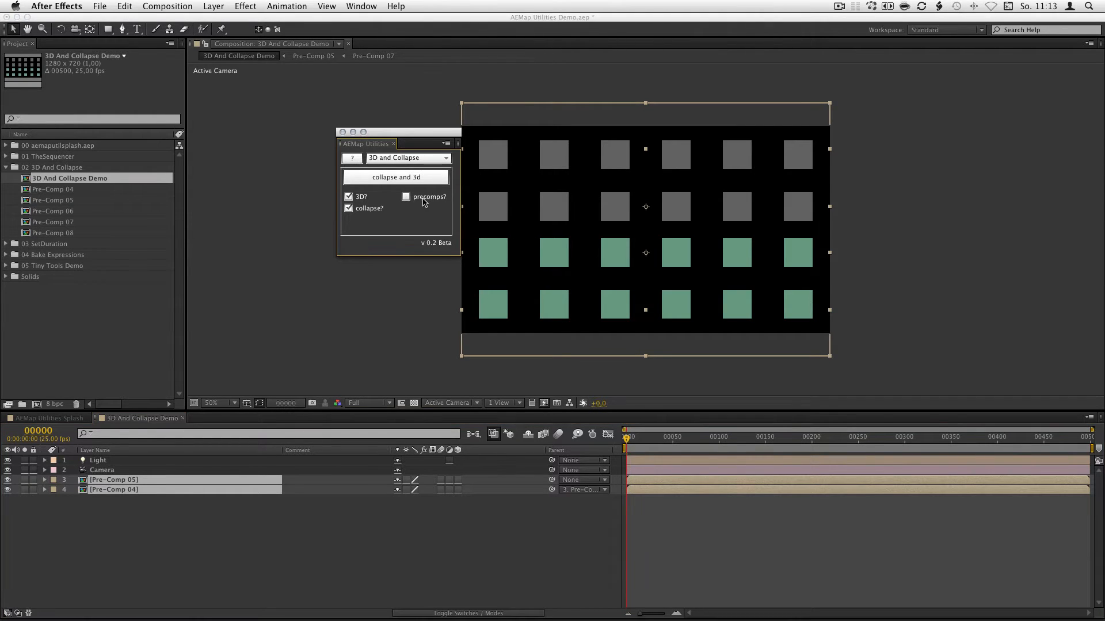
click(405, 197)
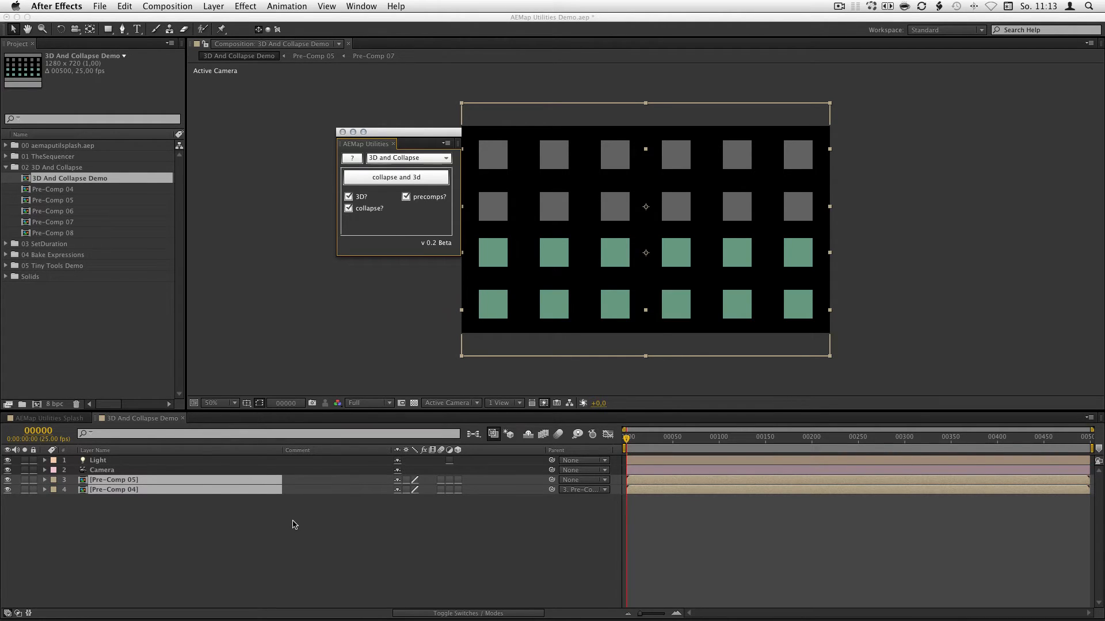
mouse_move(289, 512)
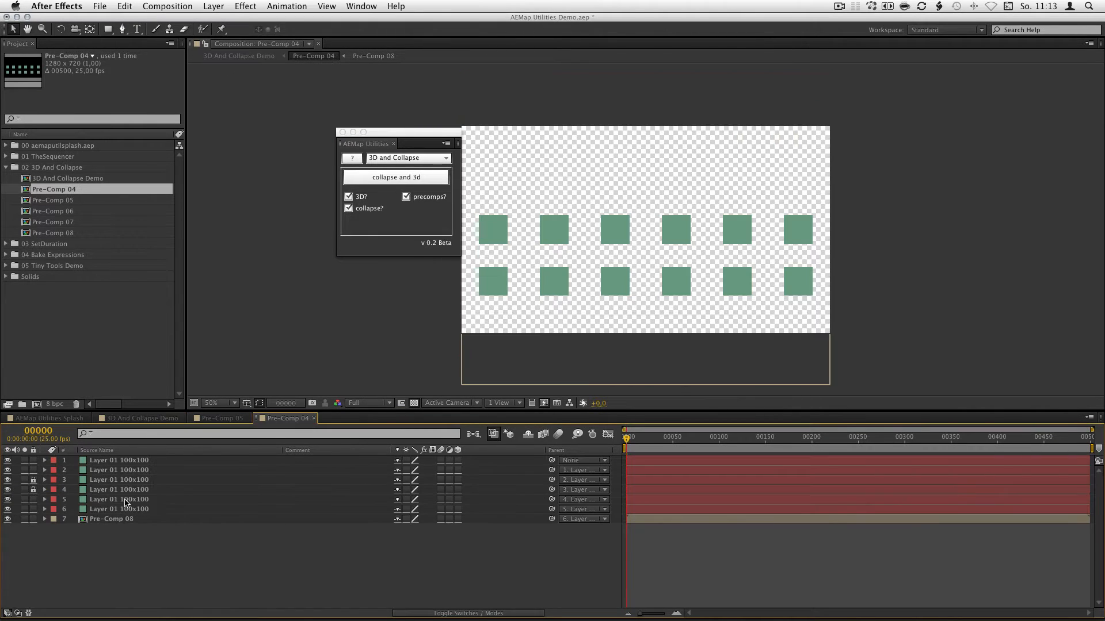
mouse_move(288, 541)
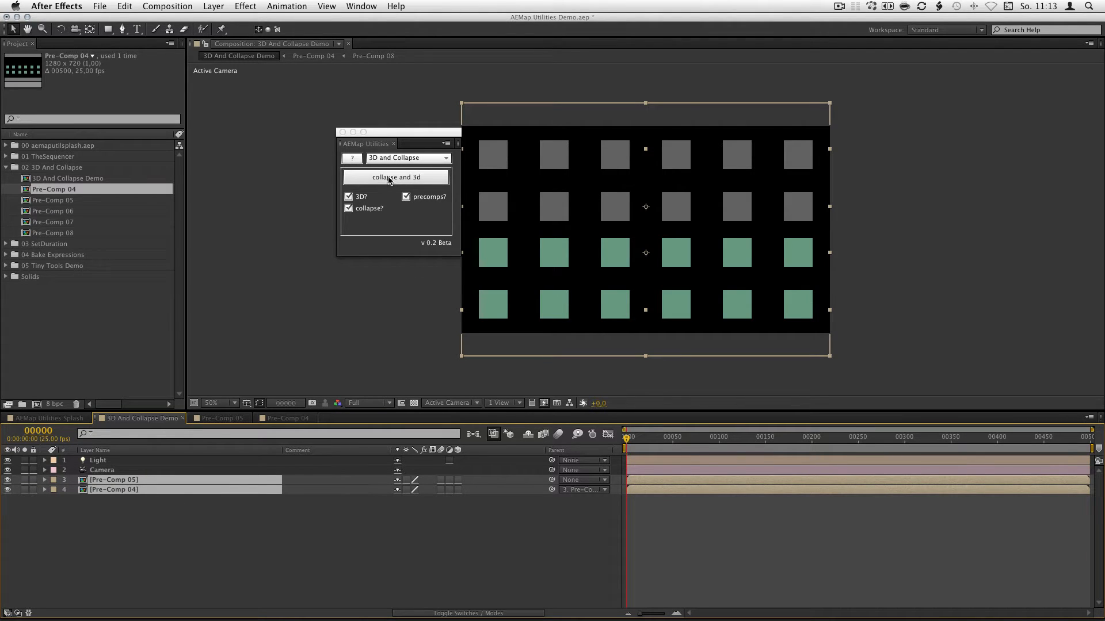
- Make the two selected pre-comp layers 3D with collapsed transformations, then revert
click(395, 178)
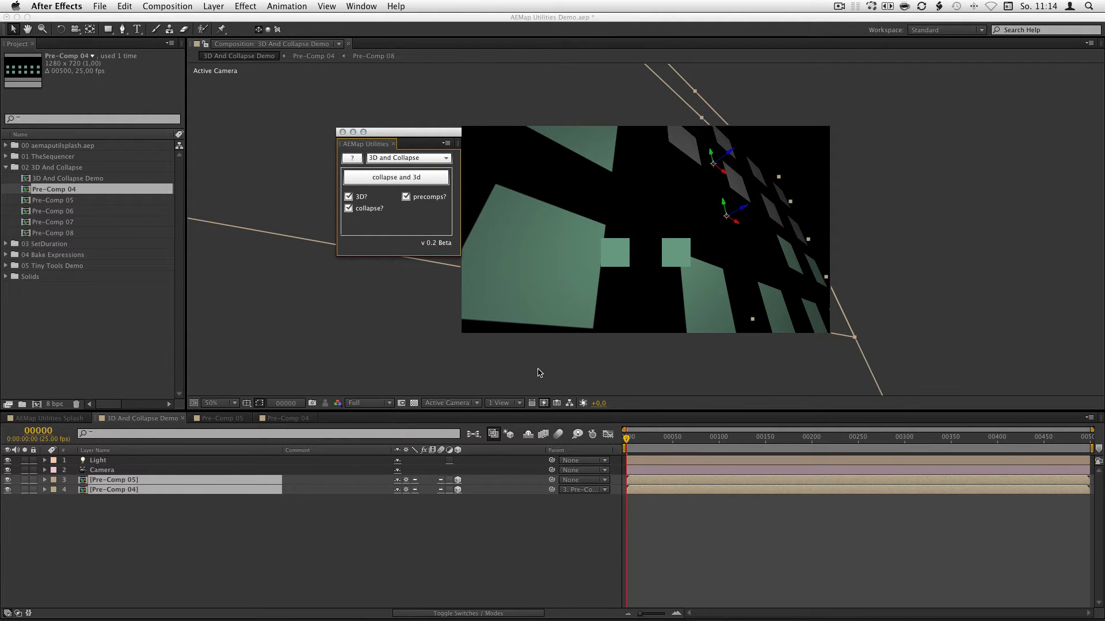
mouse_move(519, 385)
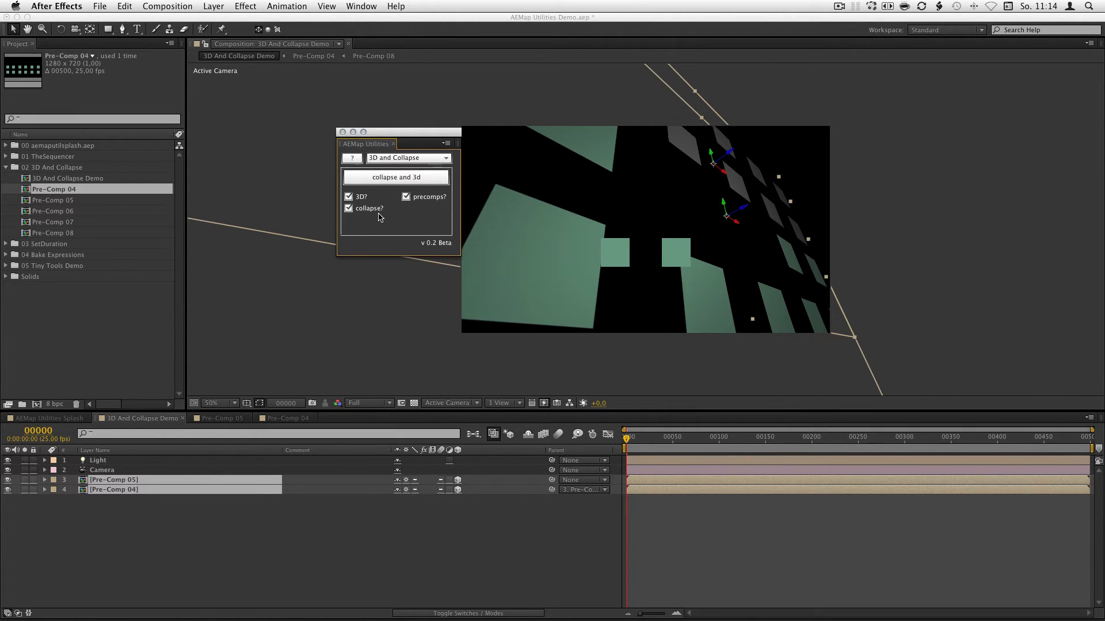
click(395, 177)
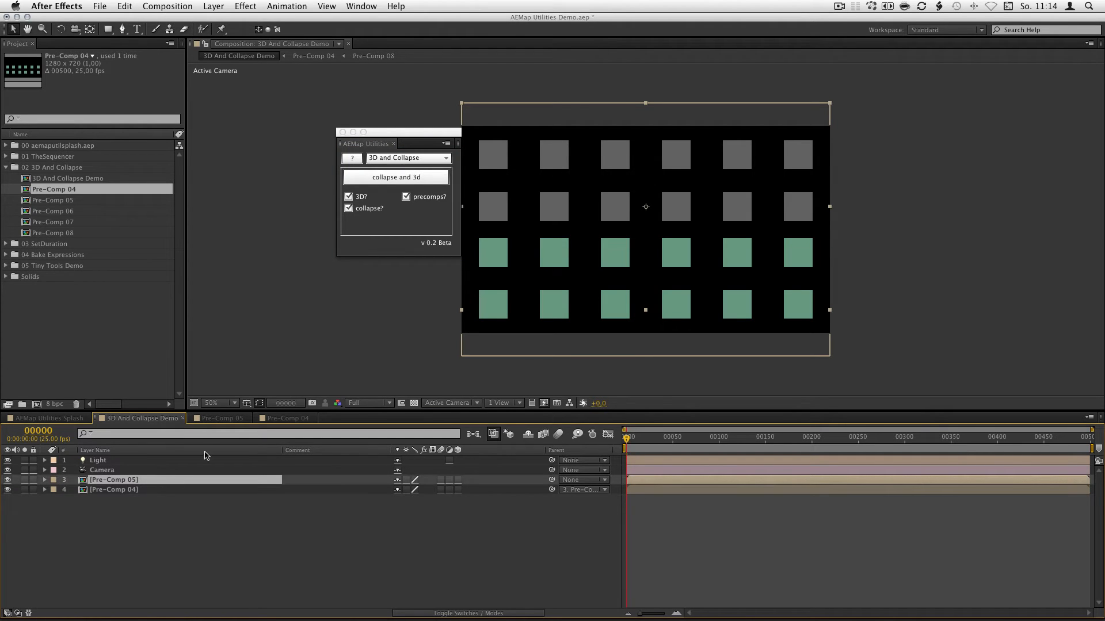
- Turn off the 3D option and open the Pre-Comp 04 composition
click(347, 197)
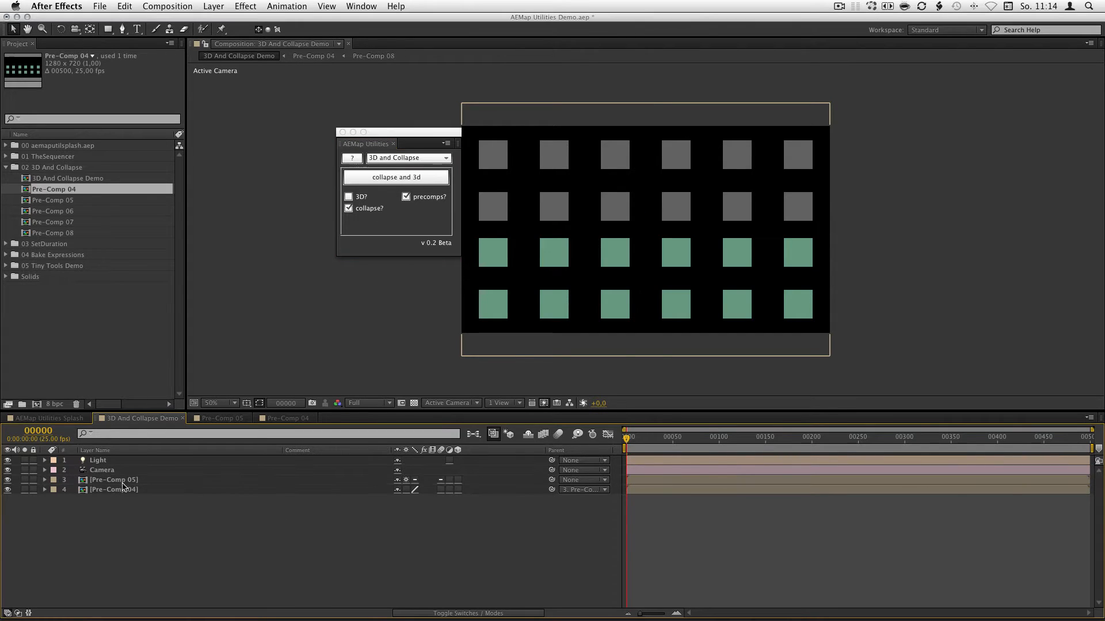
double_click(54, 199)
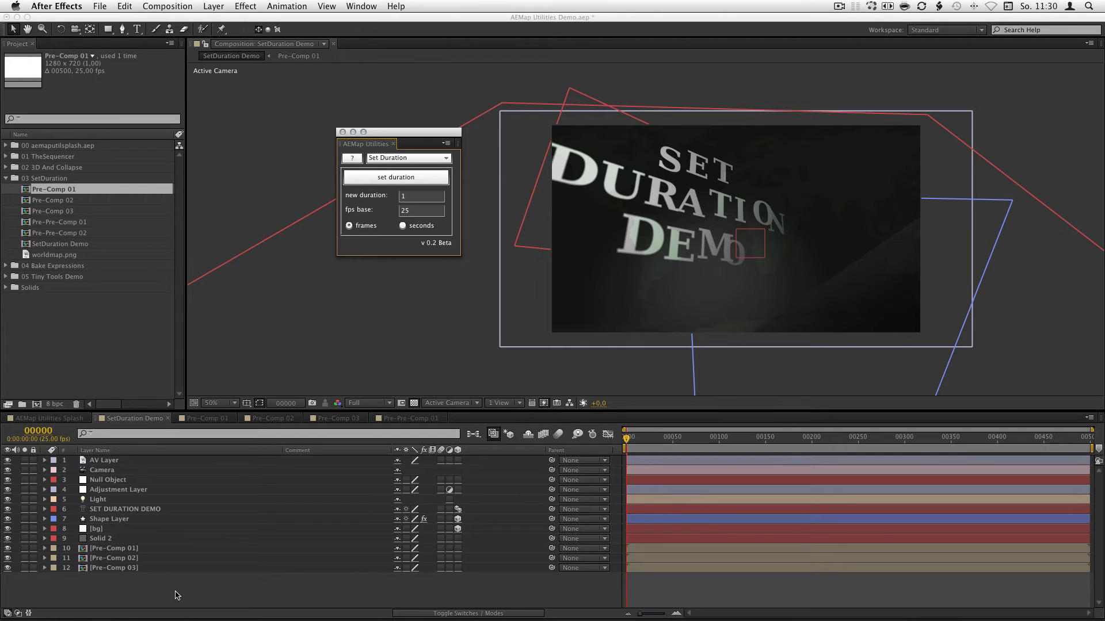
mouse_move(287, 325)
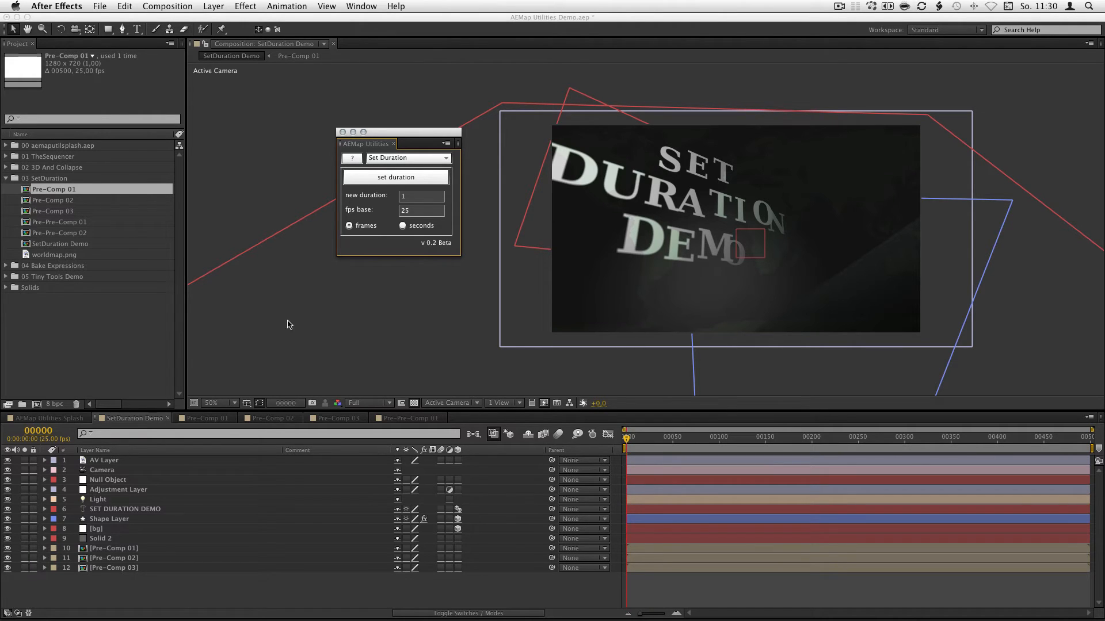
mouse_move(124, 463)
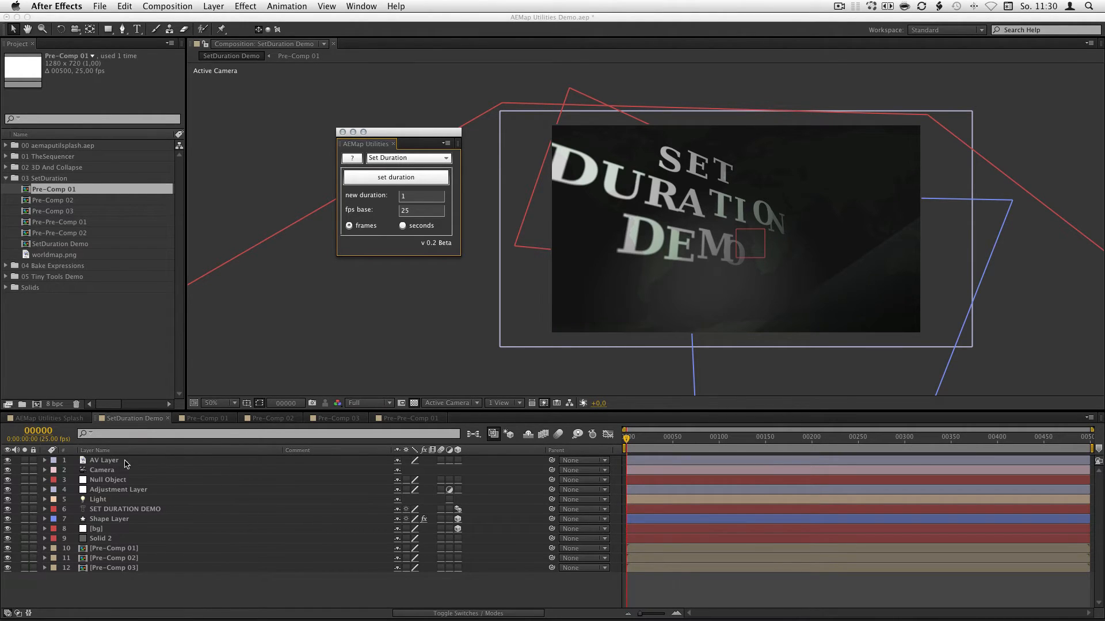
mouse_move(450, 205)
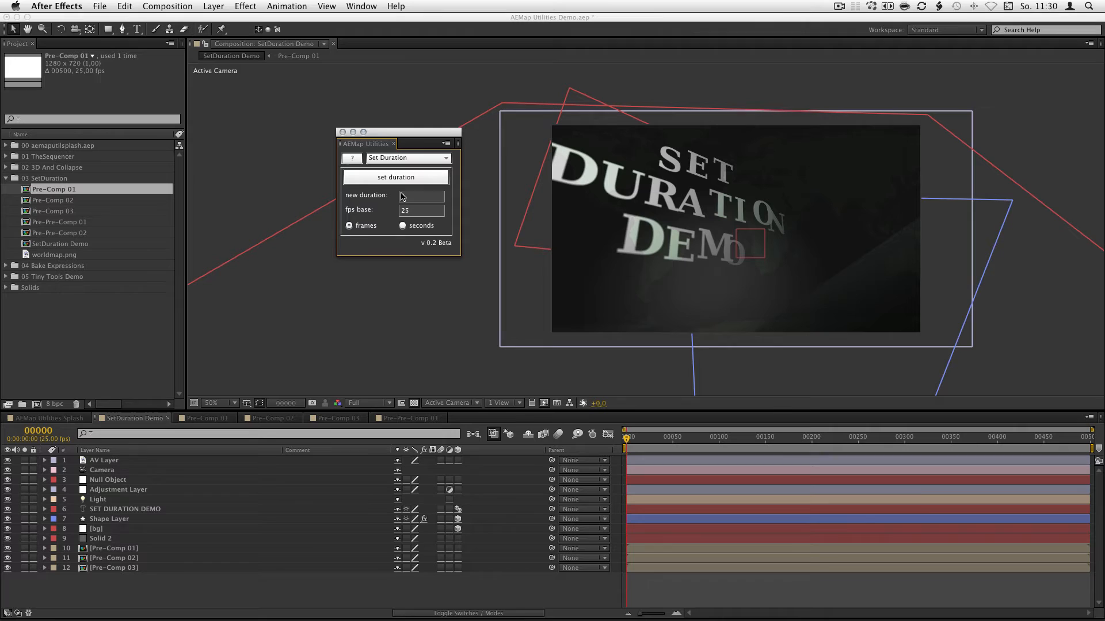
- Set Pre-Pre-Comp 01 to a 1-frame duration at 25 fps and apply it
text(1)
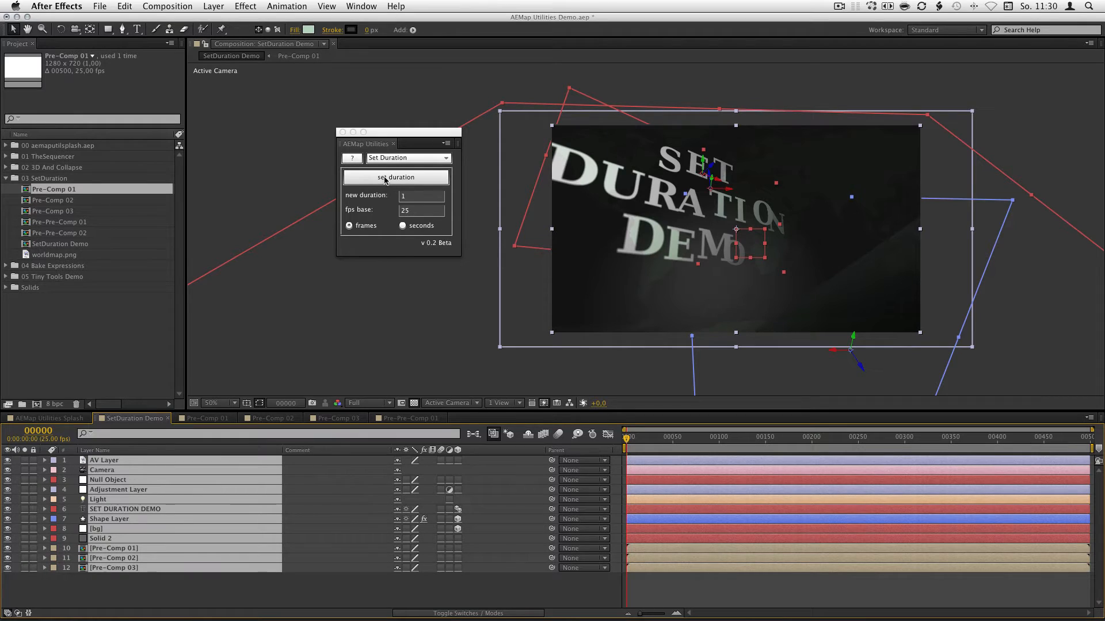
click(395, 177)
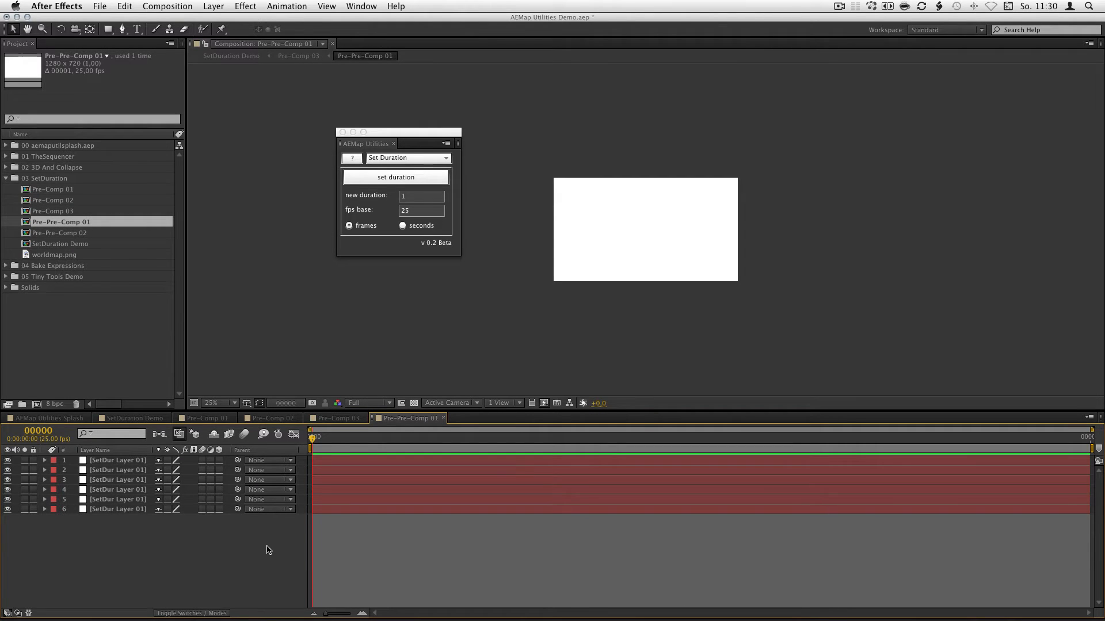
mouse_move(208, 553)
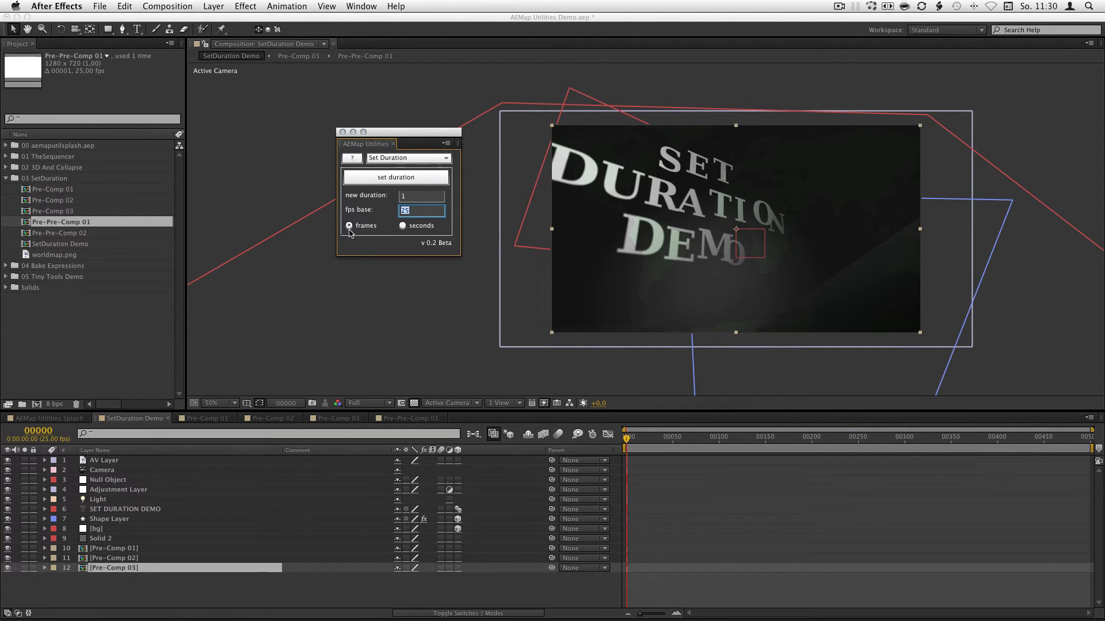
mouse_move(412, 287)
text(2)
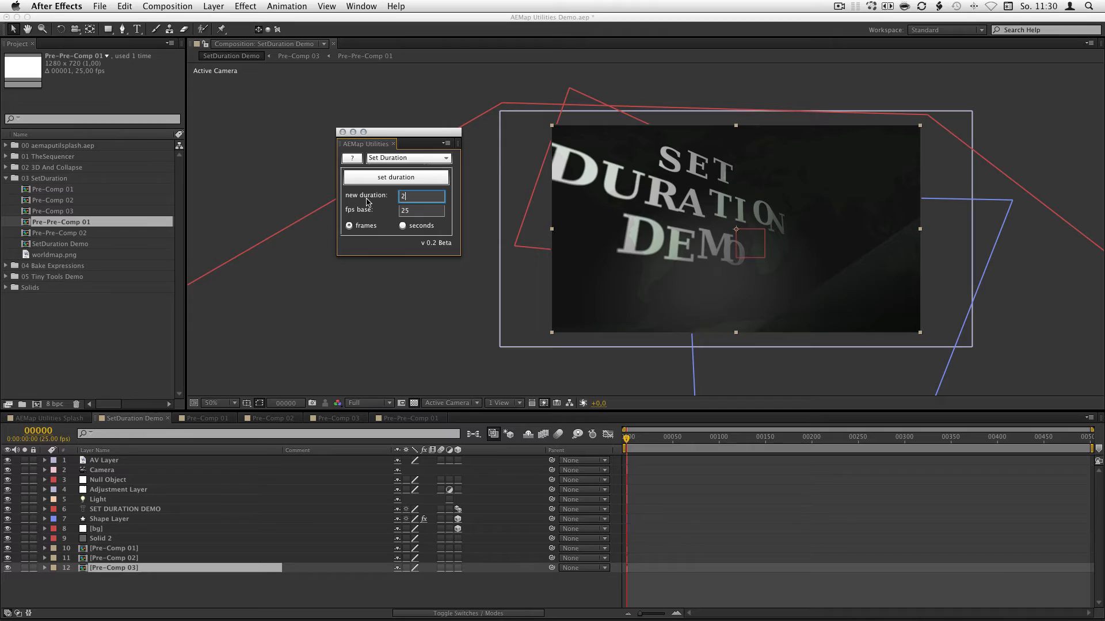
- Convert a one-second duration at a 12 fps base into 12 frames, dismissing the framerate warning
text(5)
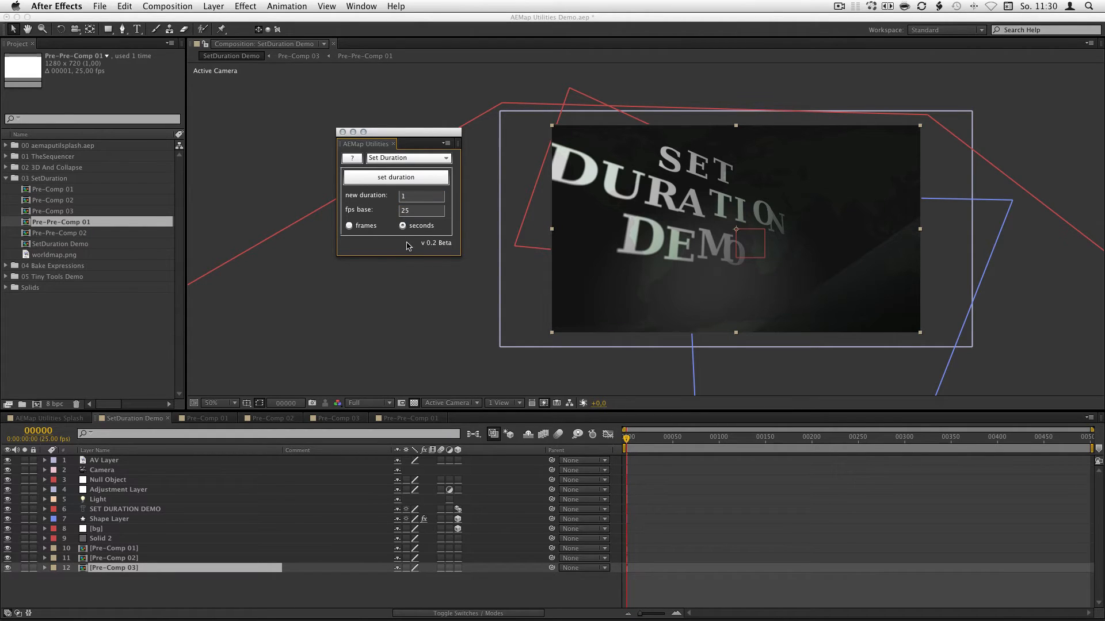
click(421, 209)
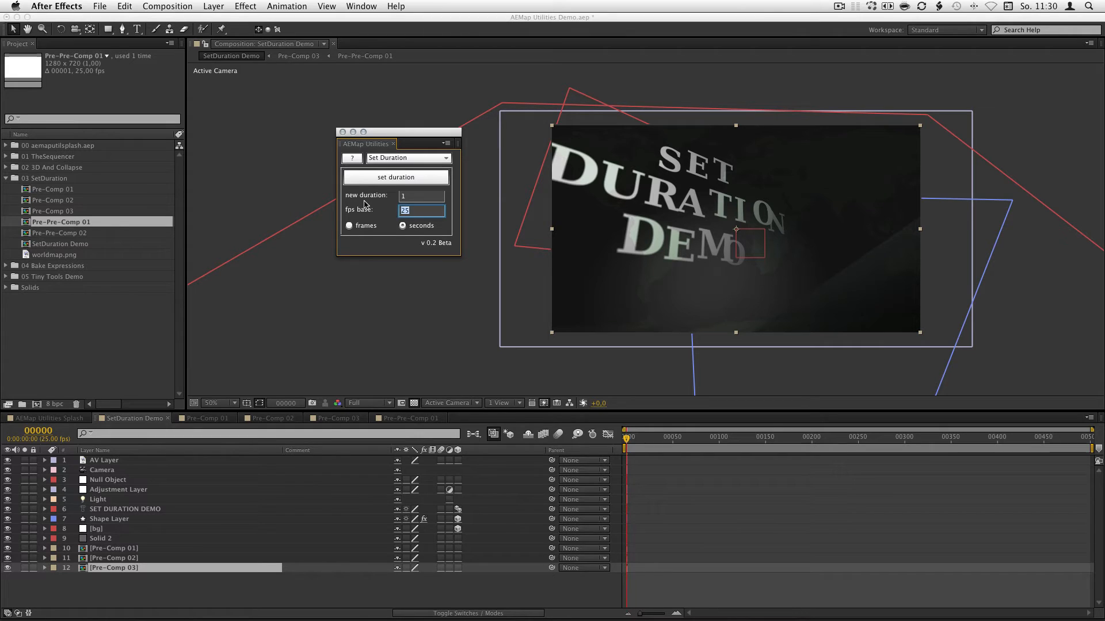
text(12)
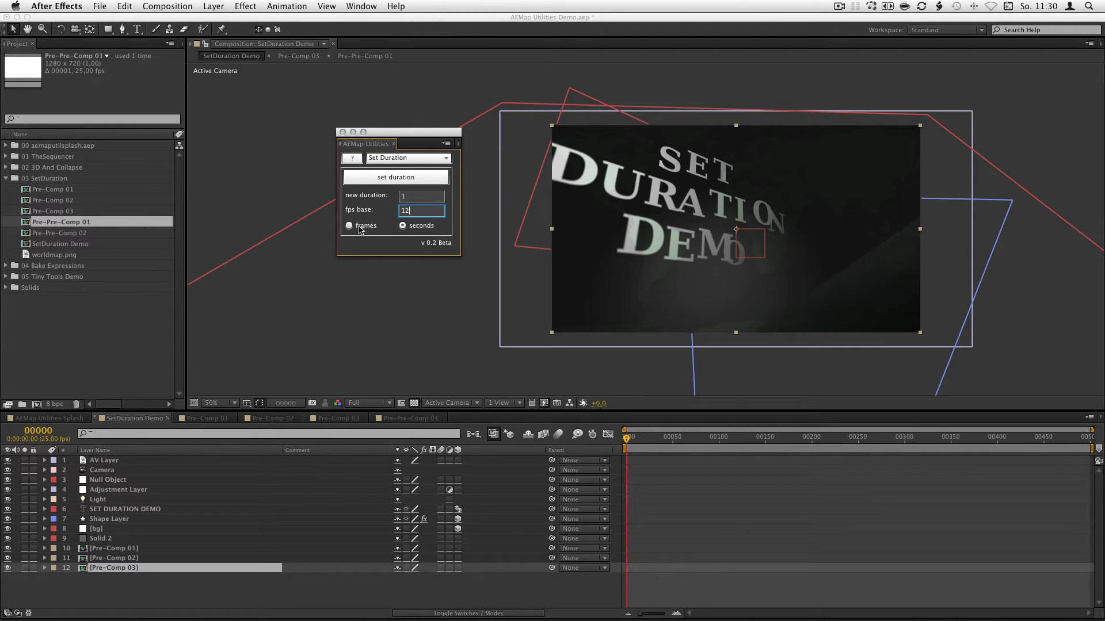
click(402, 226)
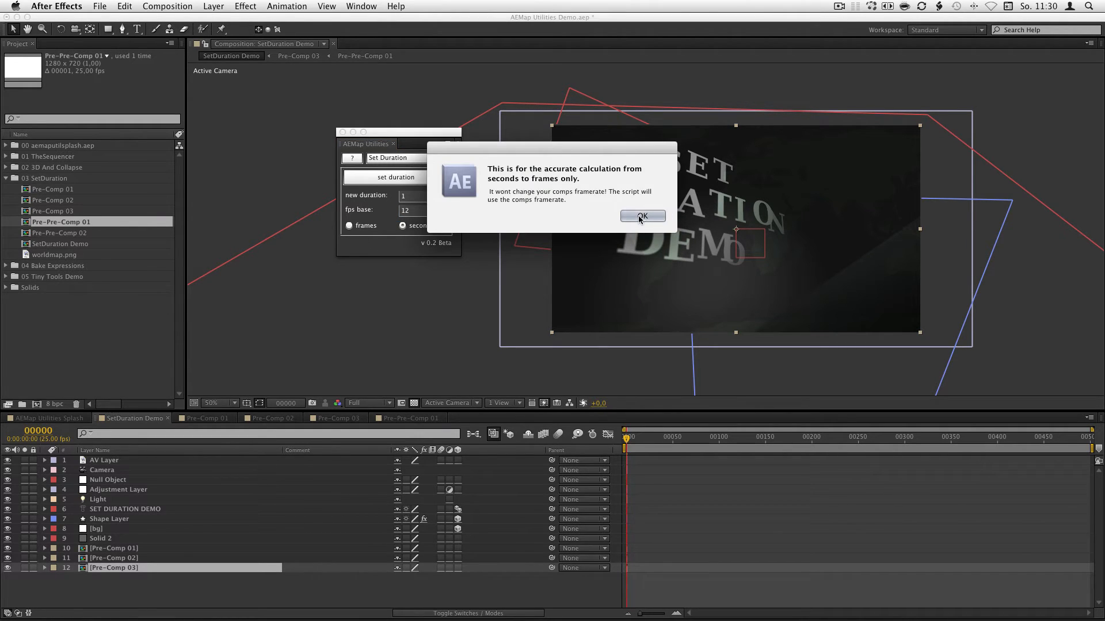
click(641, 216)
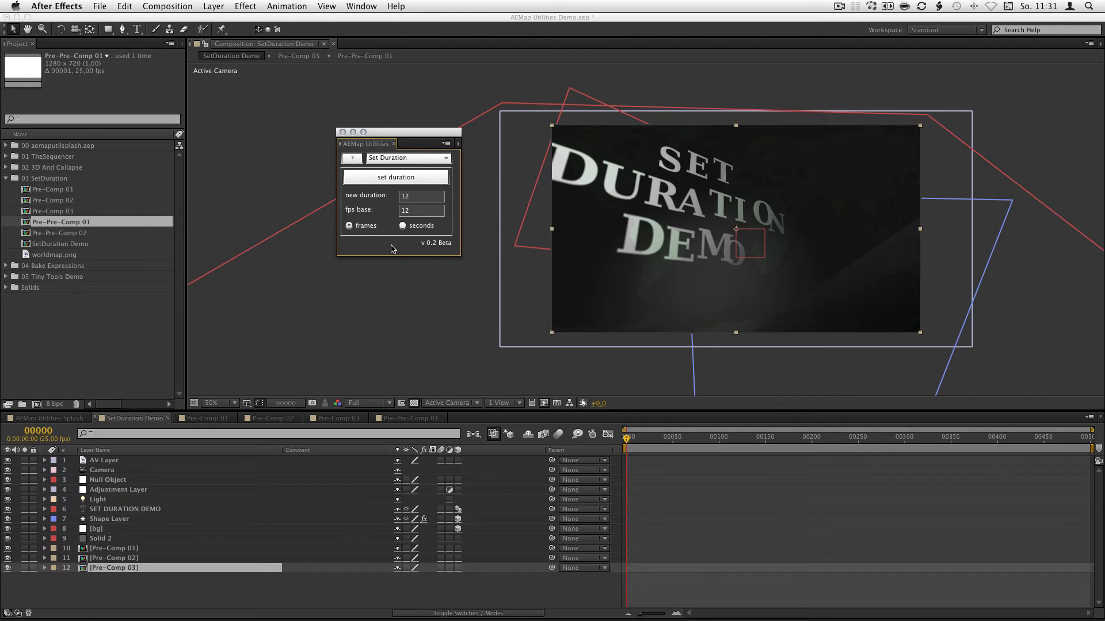
mouse_move(373, 256)
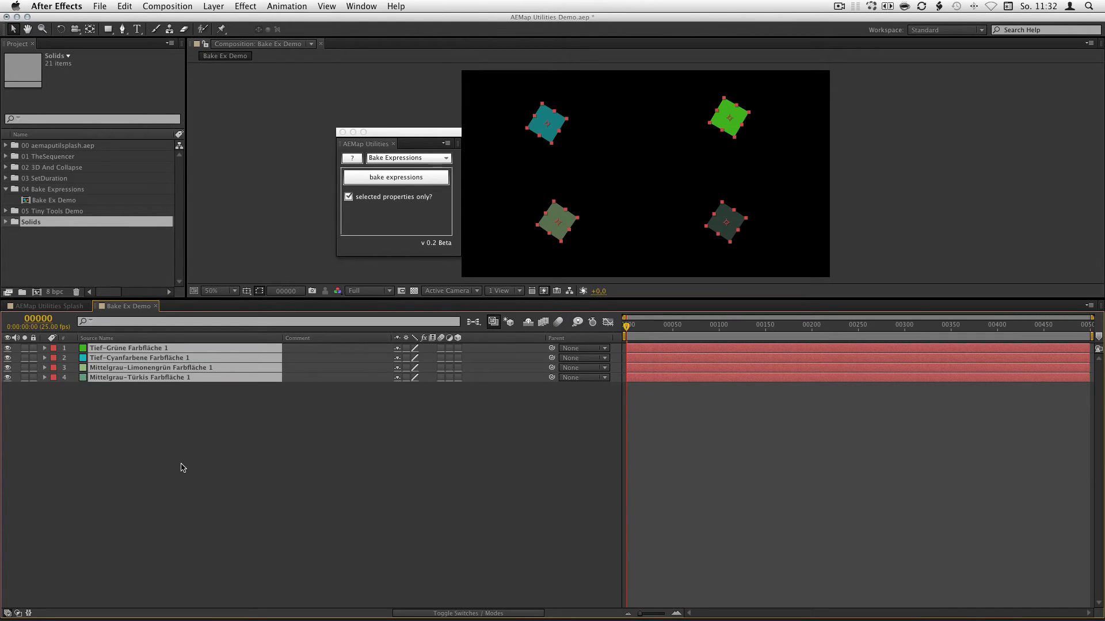
mouse_move(193, 460)
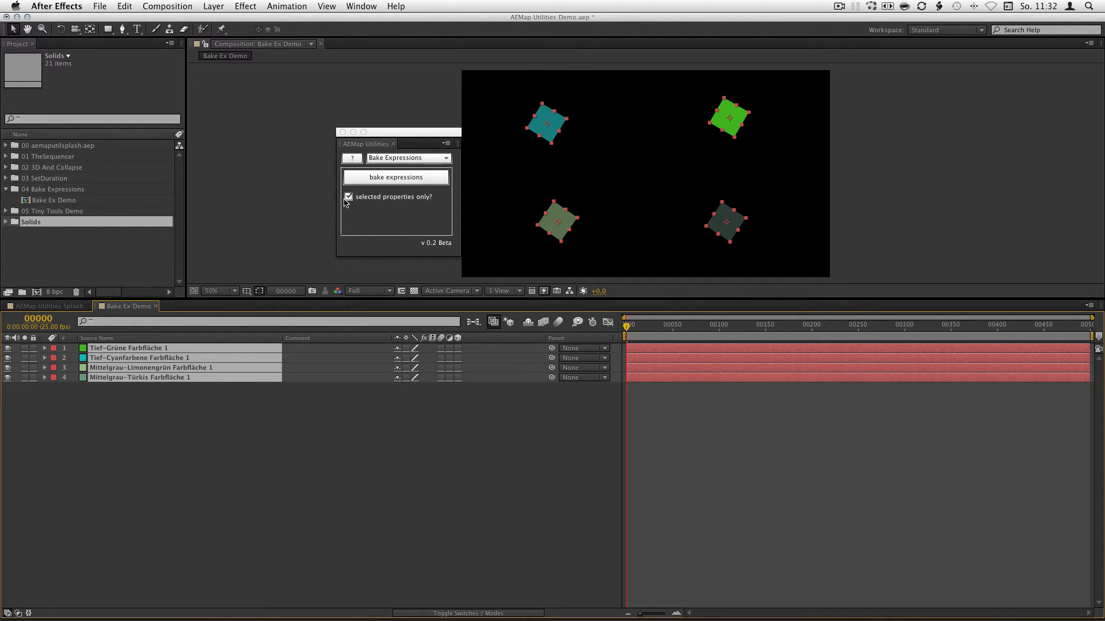
- Uncheck 'selected properties only?' and reveal the wiggle expressions on the four solids
click(348, 197)
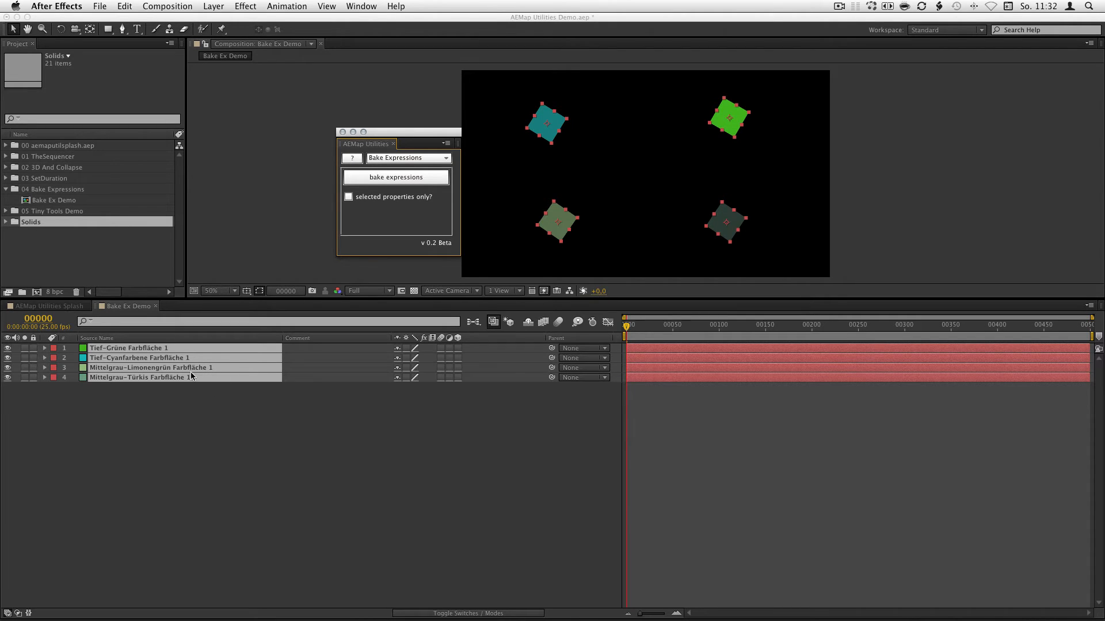
click(395, 178)
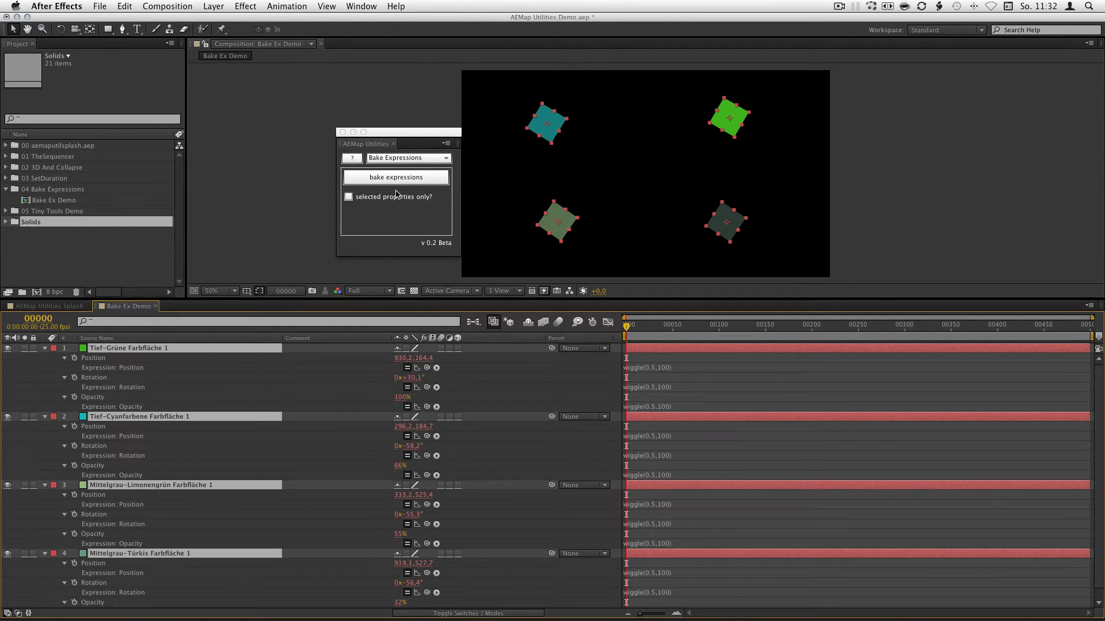
click(394, 177)
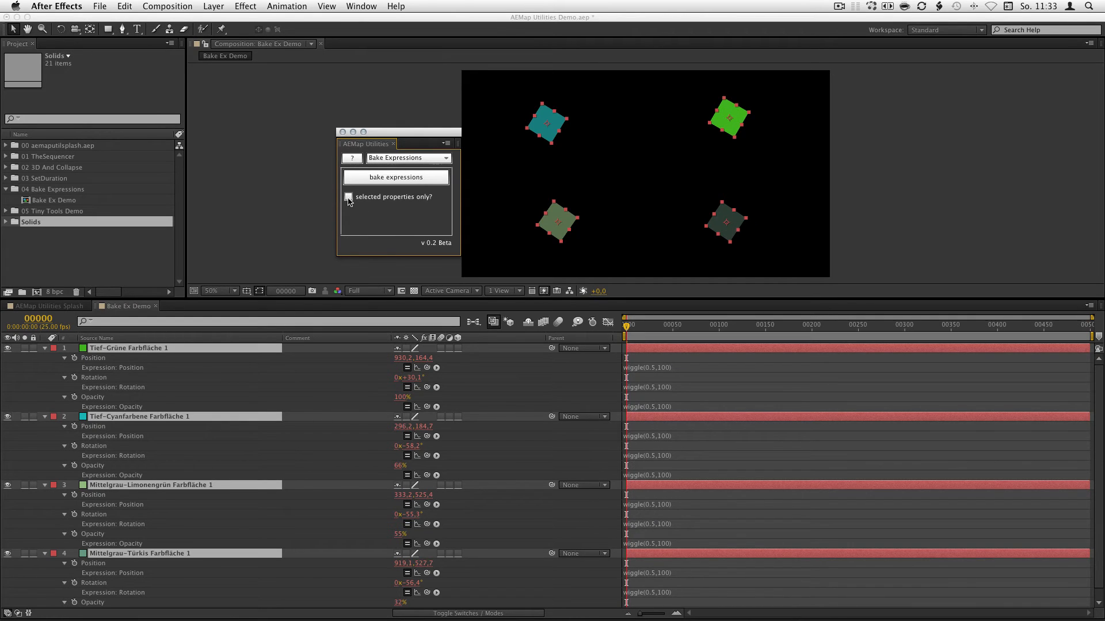
- Bake the chosen Position and Rotation expressions into keyframes, then move to Tiny Tools Demo
click(348, 197)
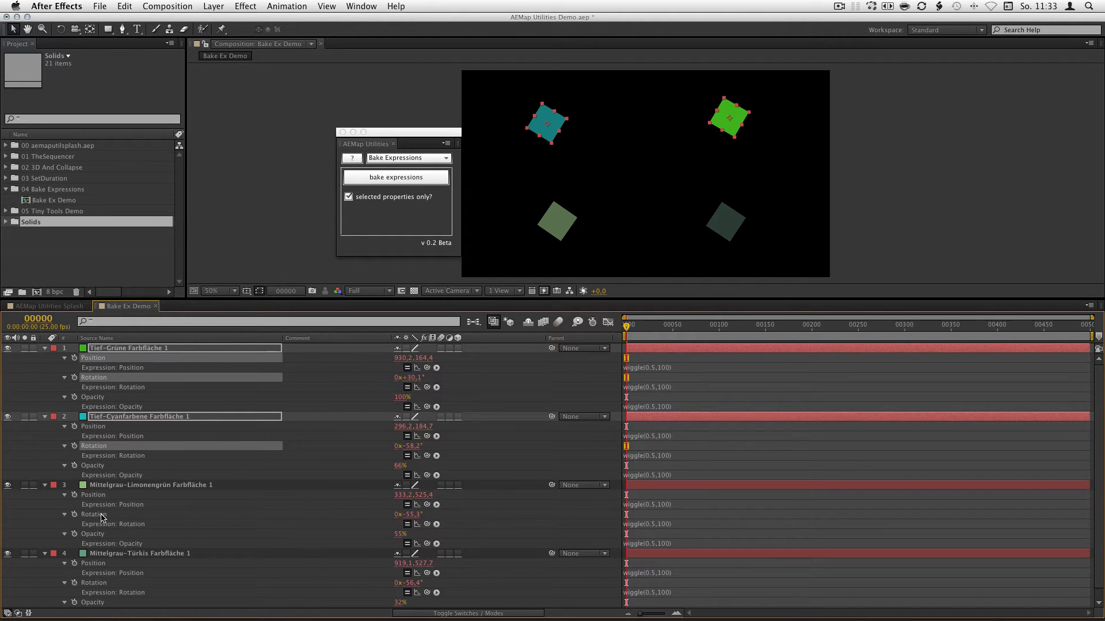
click(140, 485)
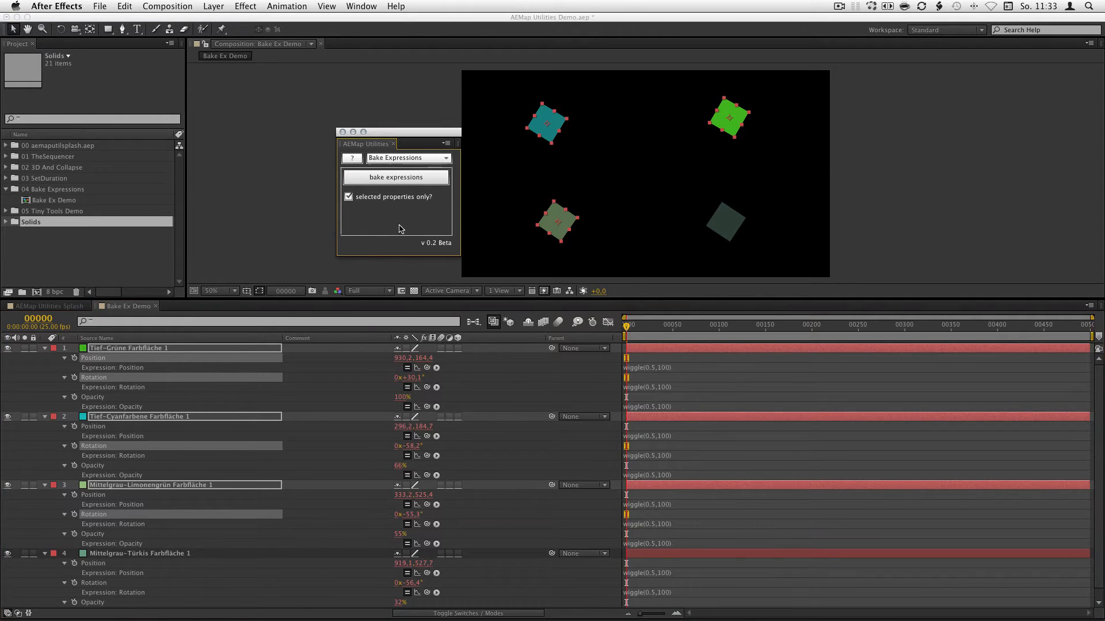
click(395, 178)
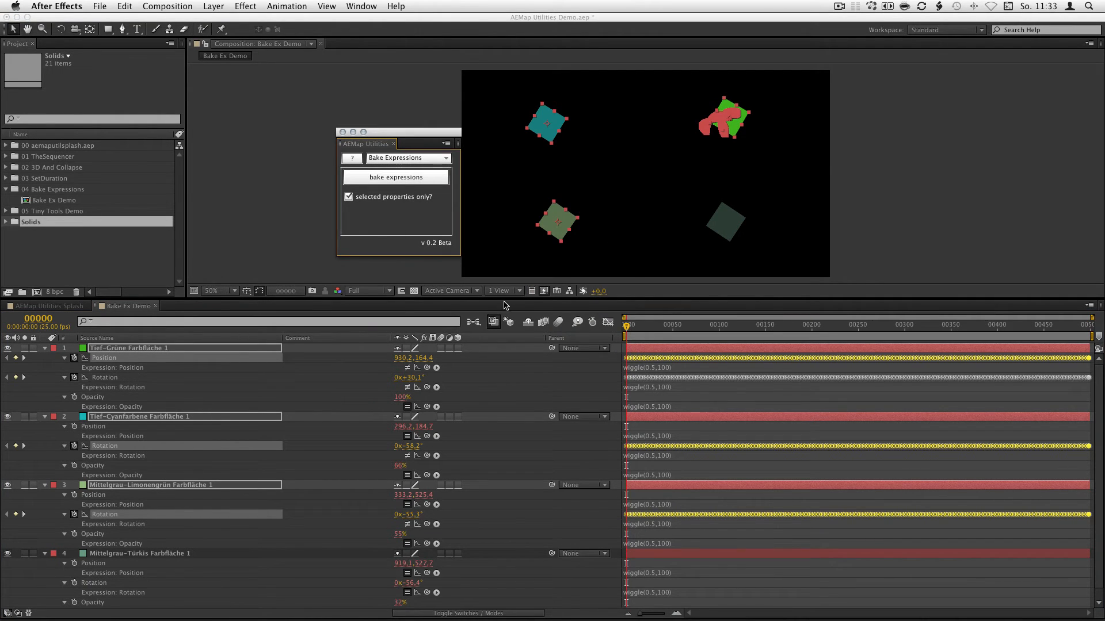
mouse_move(520, 382)
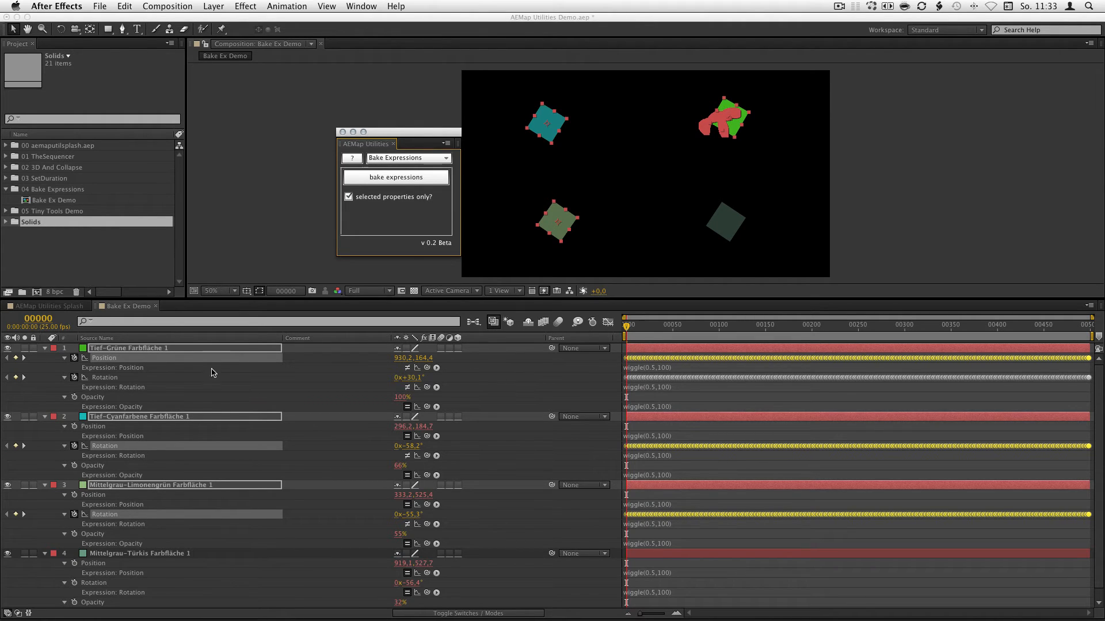
click(395, 177)
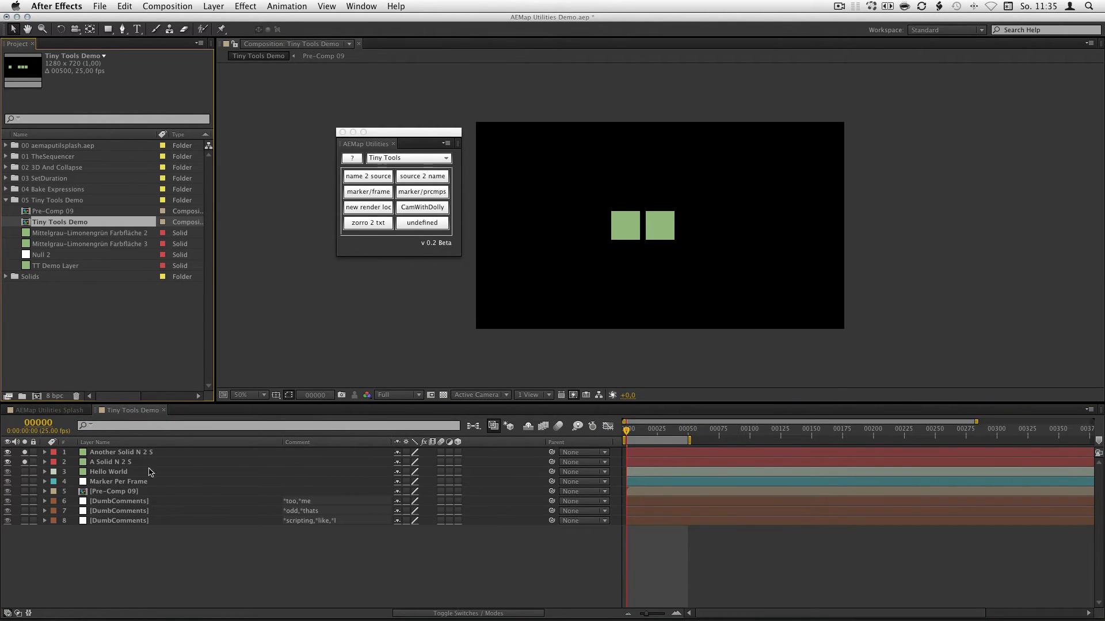
- Rename the two solid source items after their layers with name 2 source
click(120, 451)
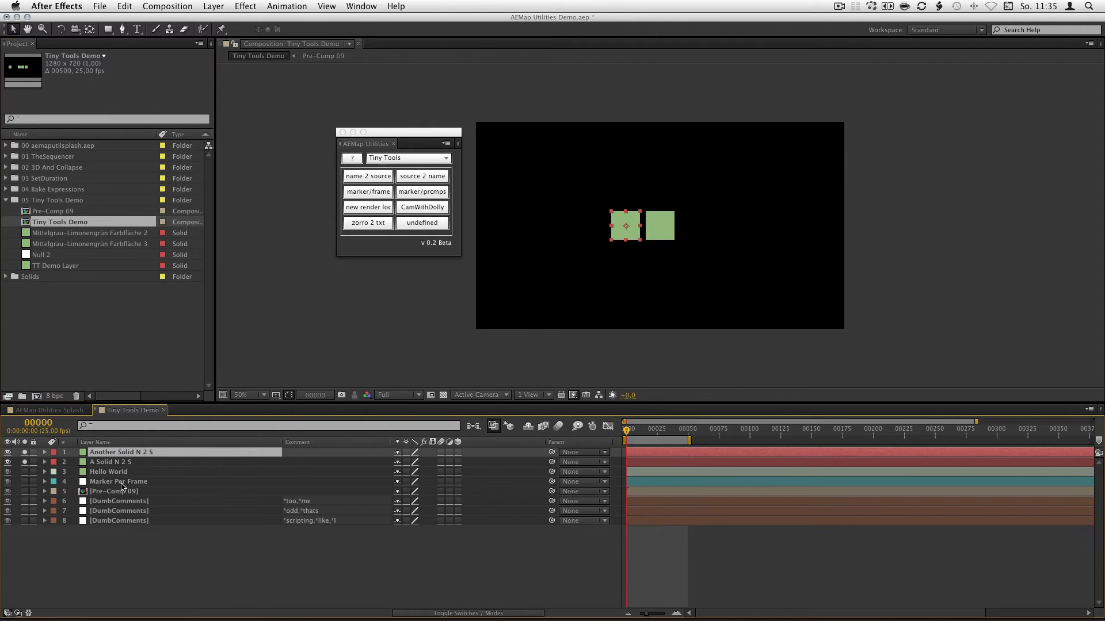
click(367, 175)
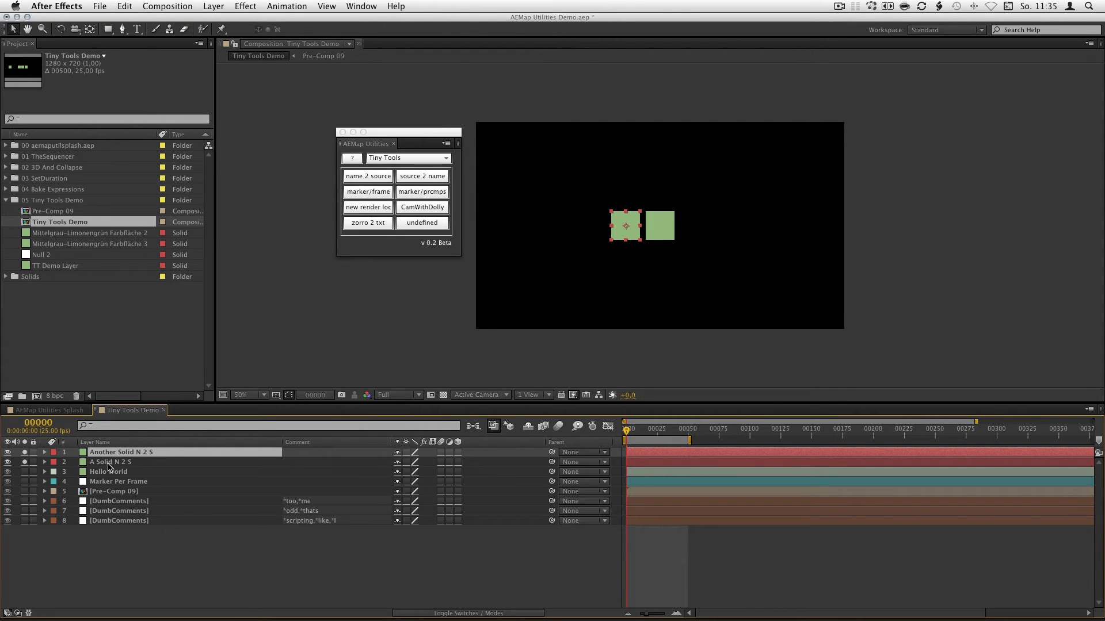
click(140, 452)
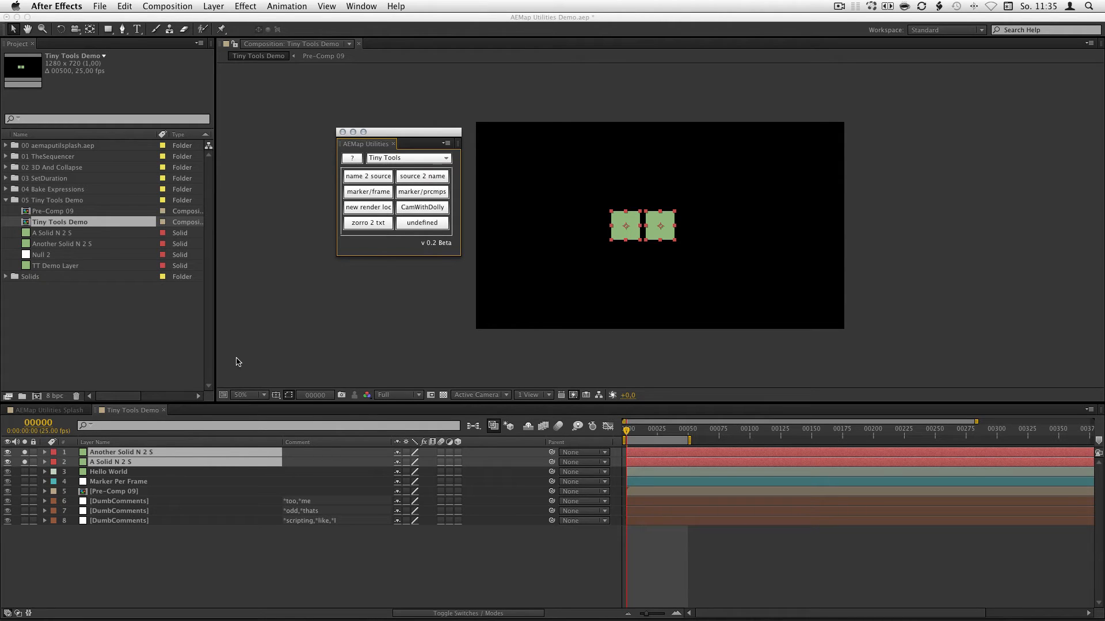
- Rename the Hello World layer after its source item with source 2 name
click(423, 176)
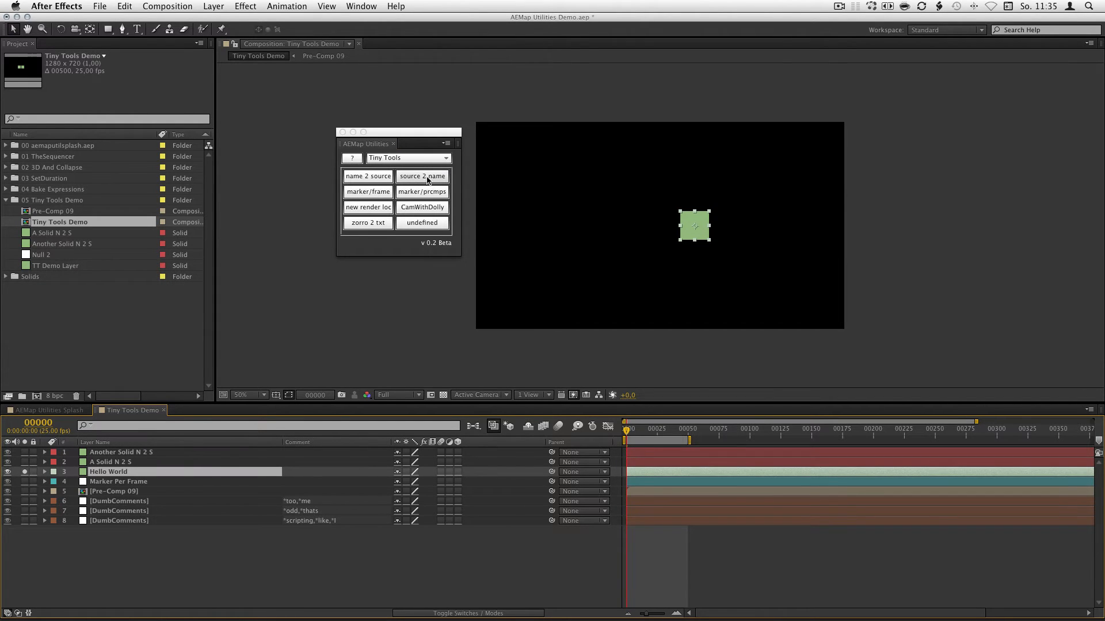
click(421, 176)
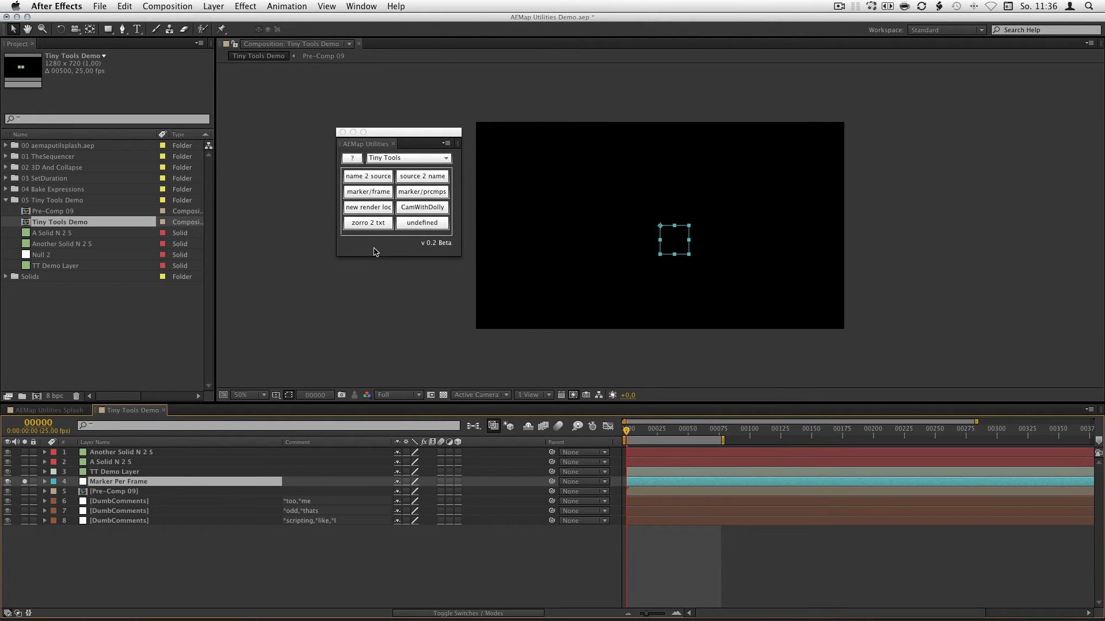
- Add a marker on every frame of the Marker Per Frame layer via marker/frame
click(367, 192)
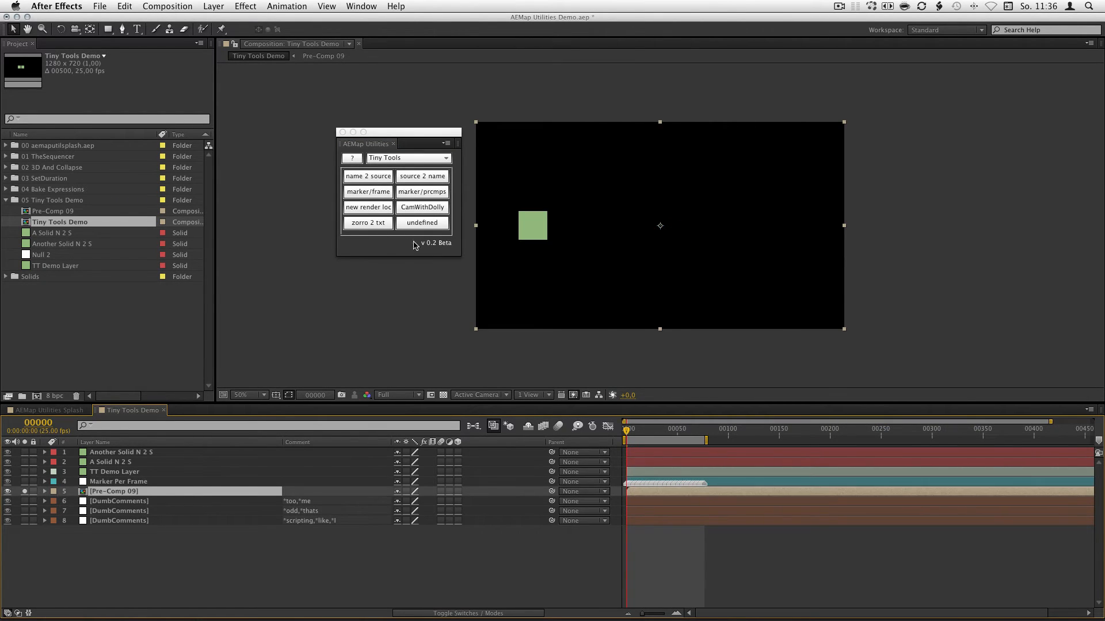
- Mark Pre-Comp 09 with Layer 01–05 via marker/prcmps, then select the DumbComments layers
click(421, 192)
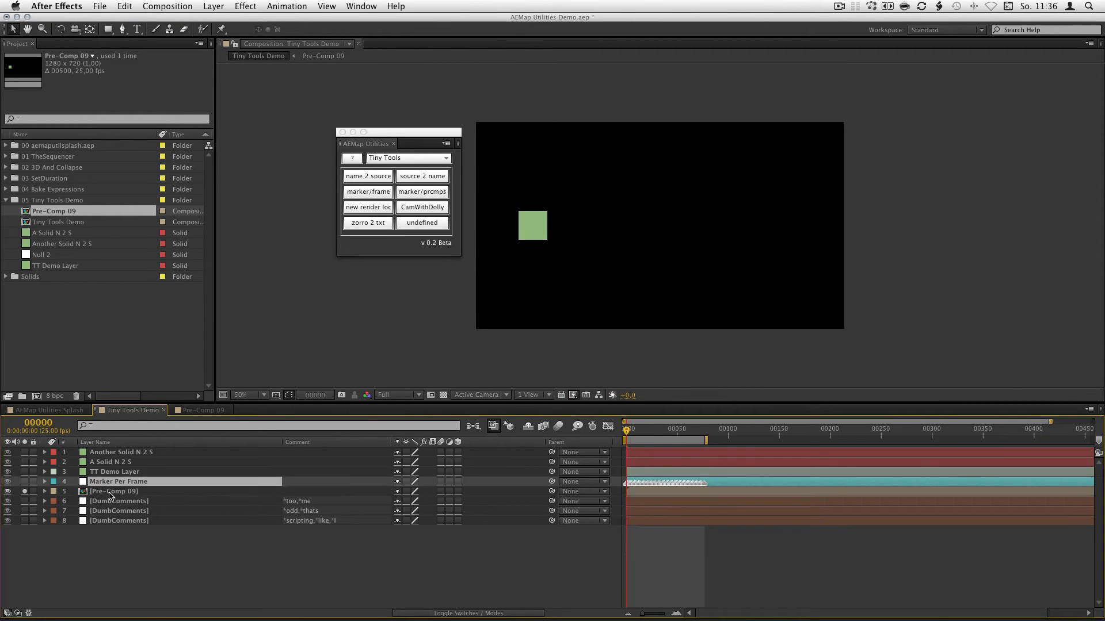
click(112, 492)
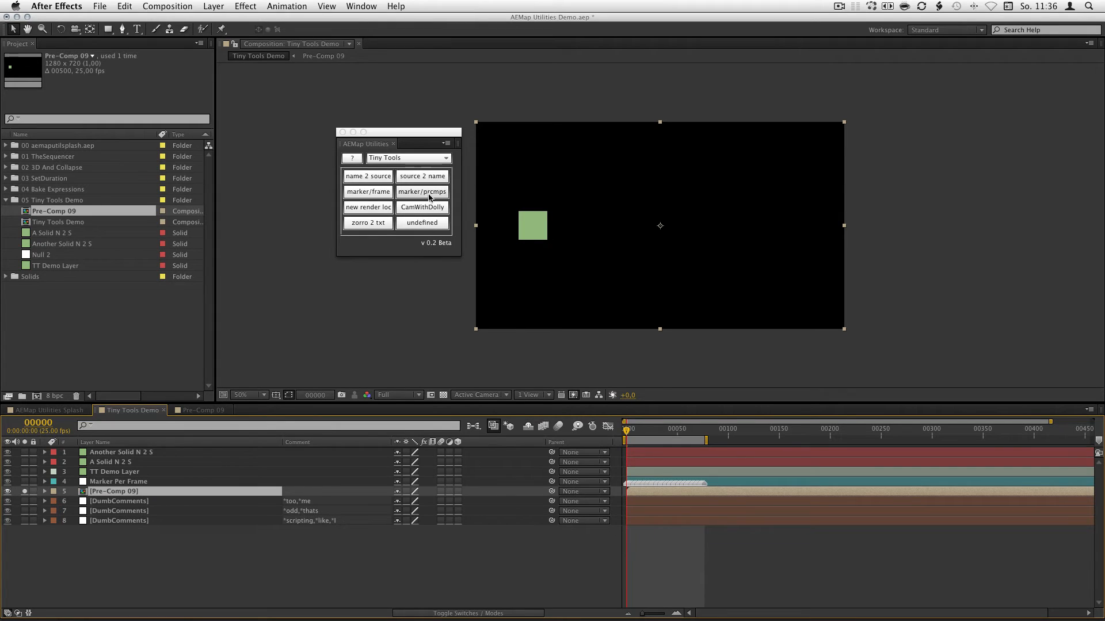
click(421, 192)
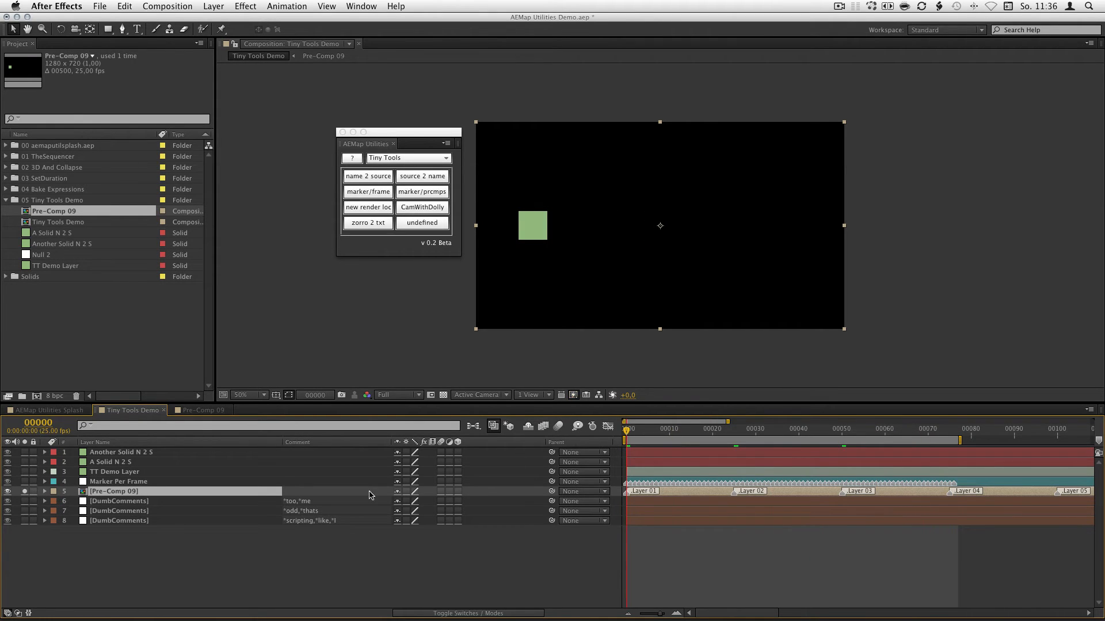
click(367, 222)
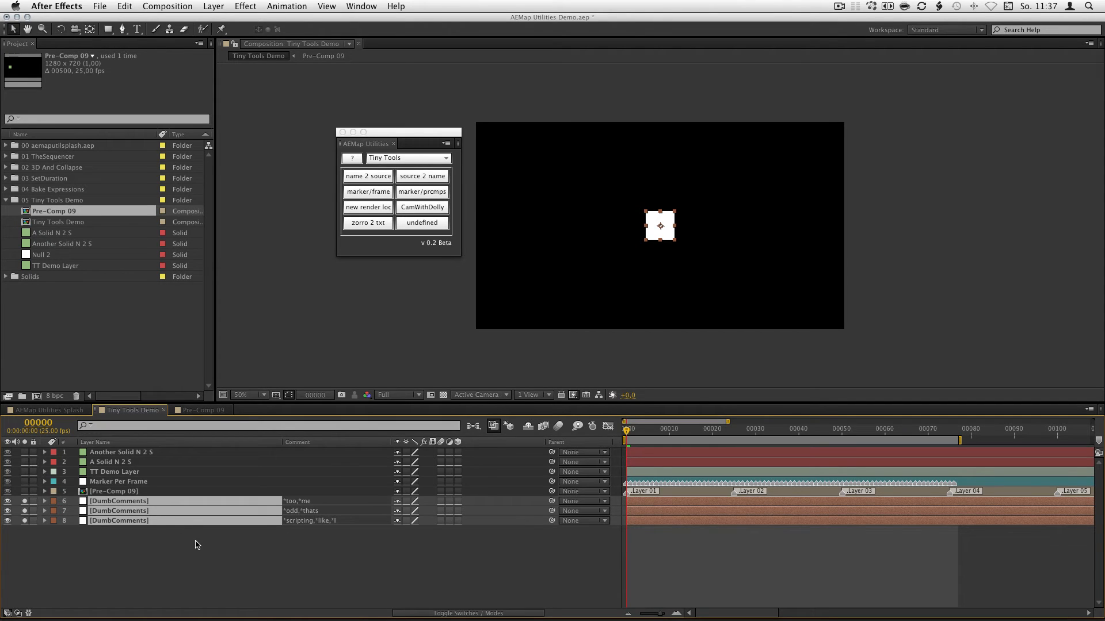
mouse_move(368, 222)
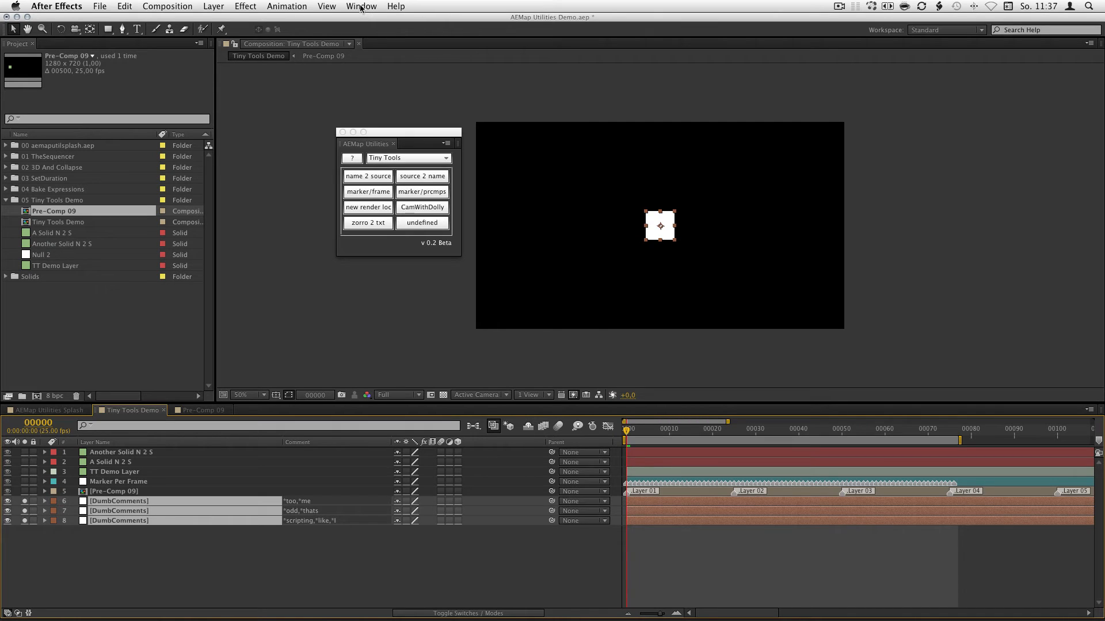
- Show the Character panel and change the font family for the text layers
click(360, 6)
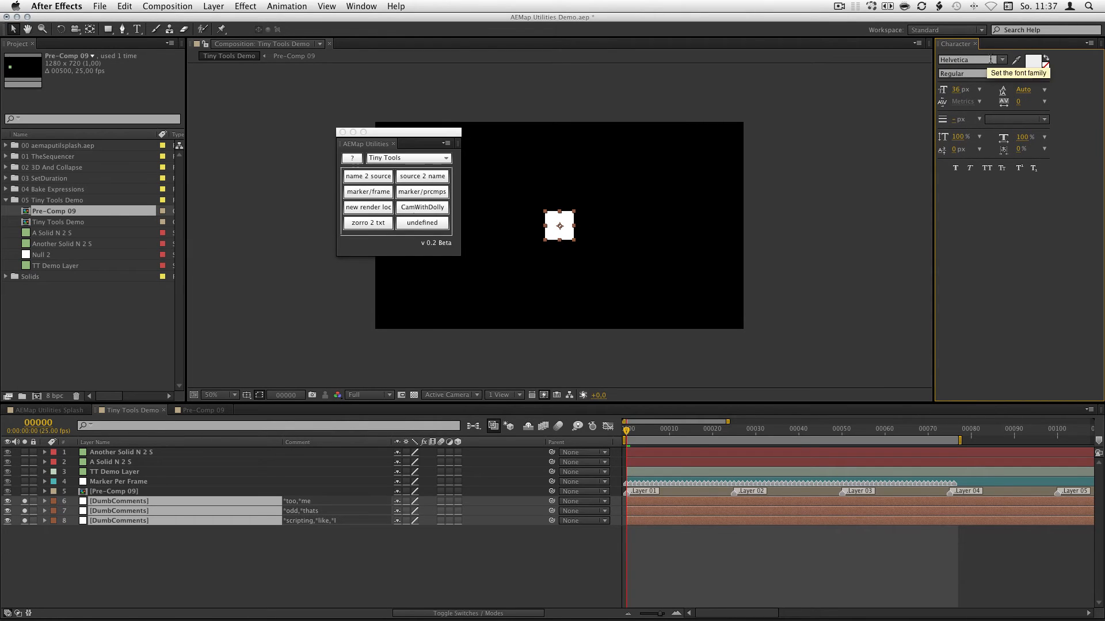
click(971, 59)
text(DejaVu Sans)
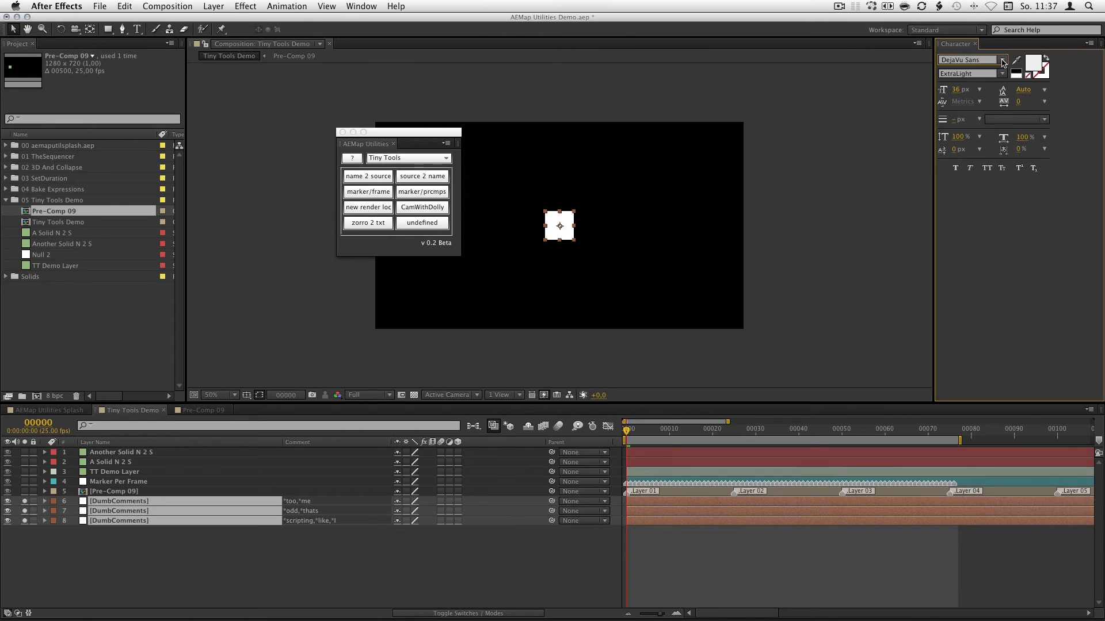
click(971, 60)
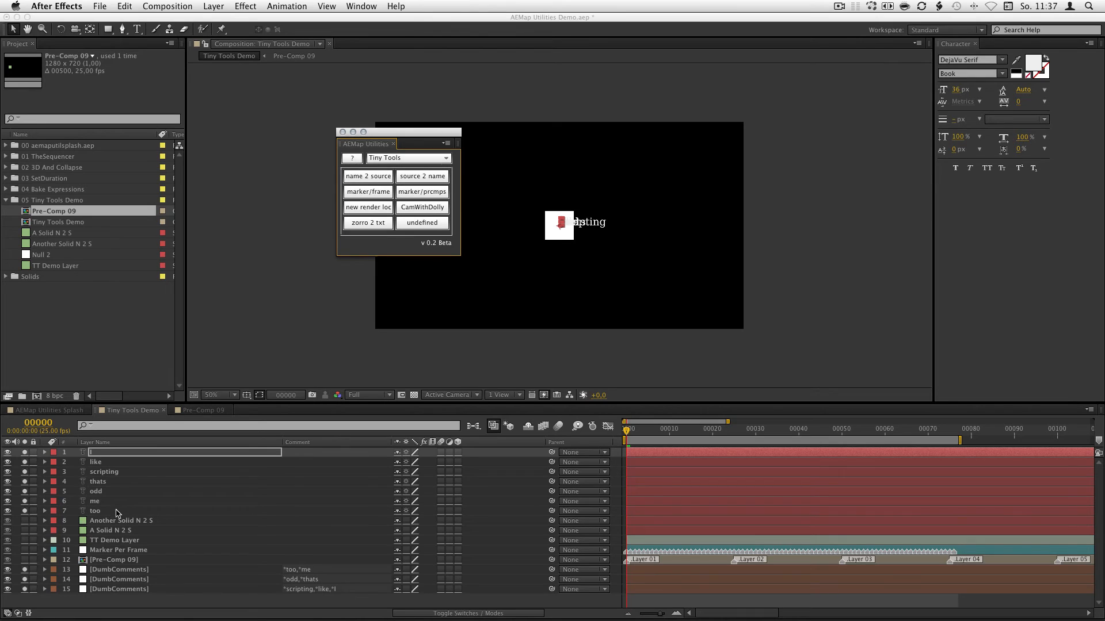
mouse_move(126, 516)
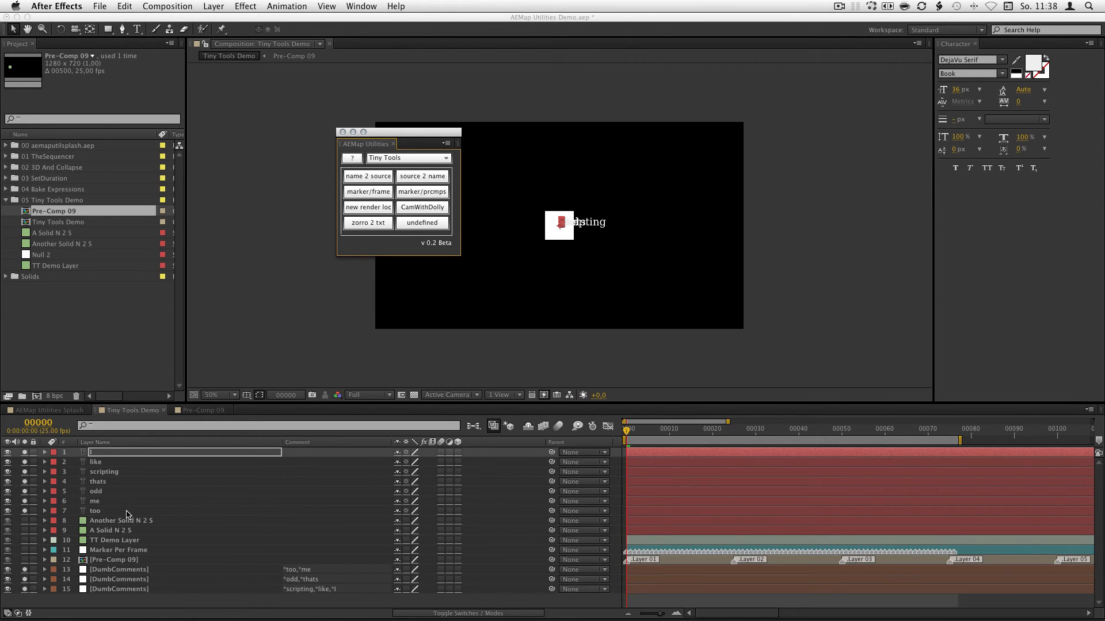
mouse_move(106, 514)
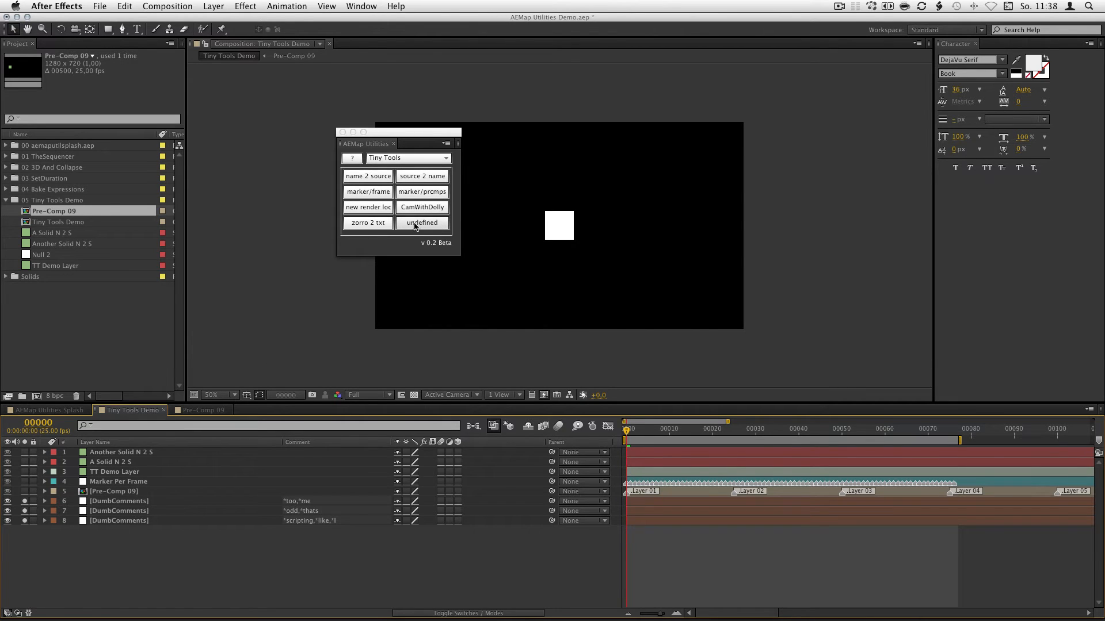
click(421, 222)
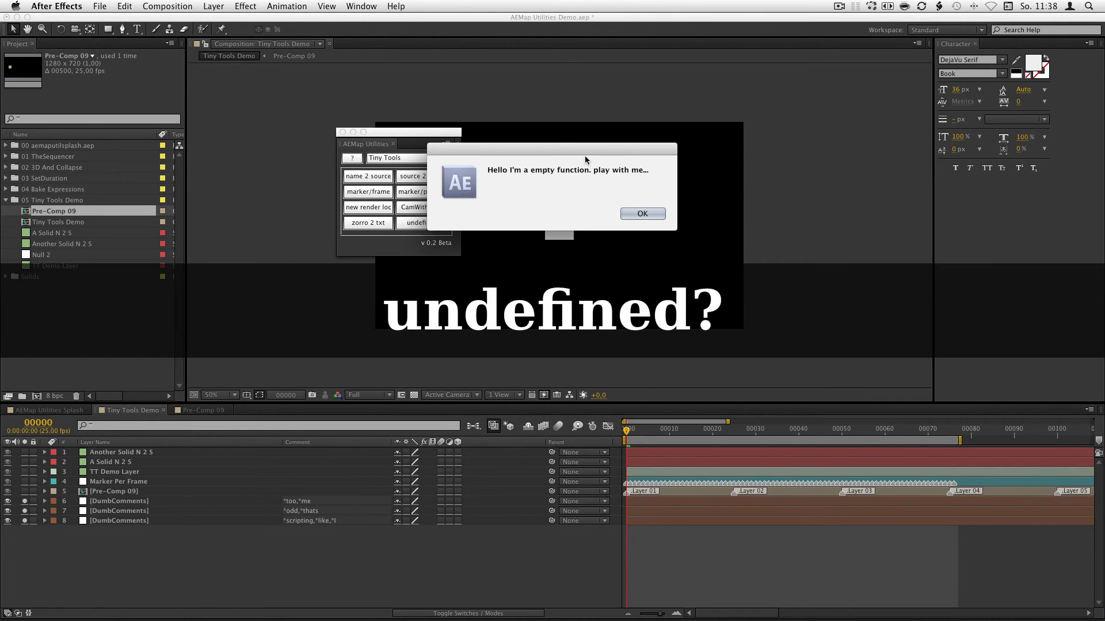
click(641, 214)
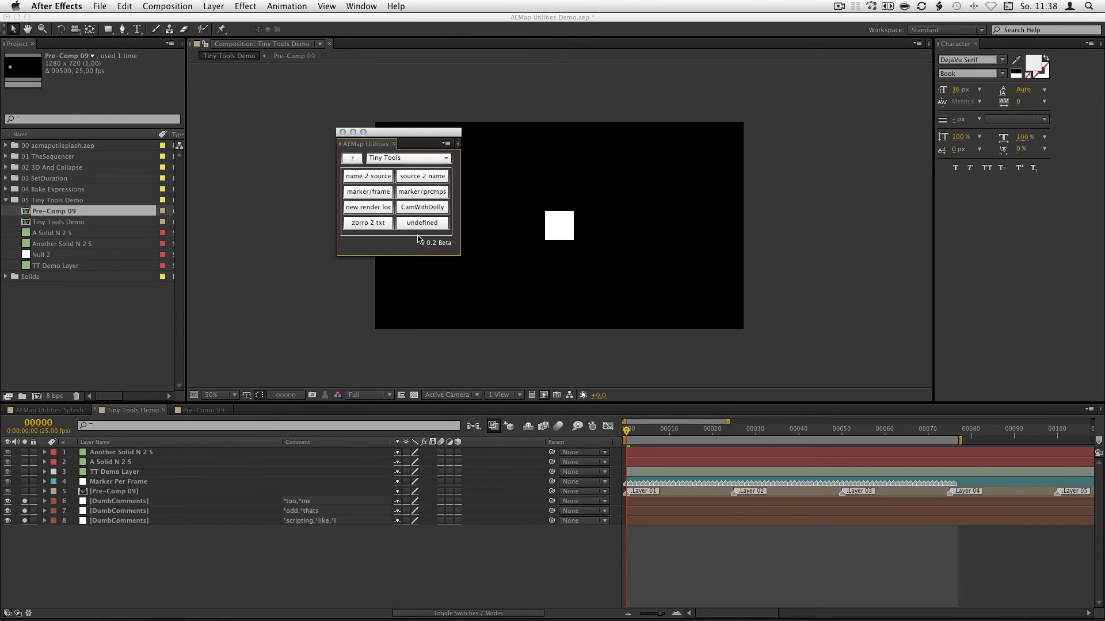
click(423, 208)
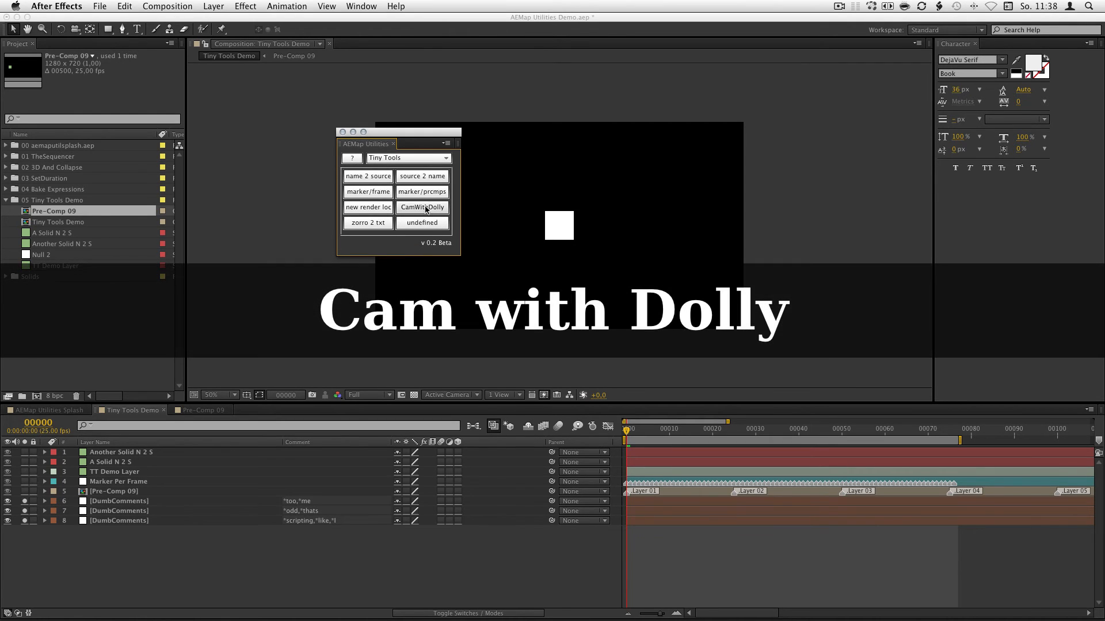
- Create a Cam1 camera parented to a dolly Cam1 null with CamWithDolly
click(421, 207)
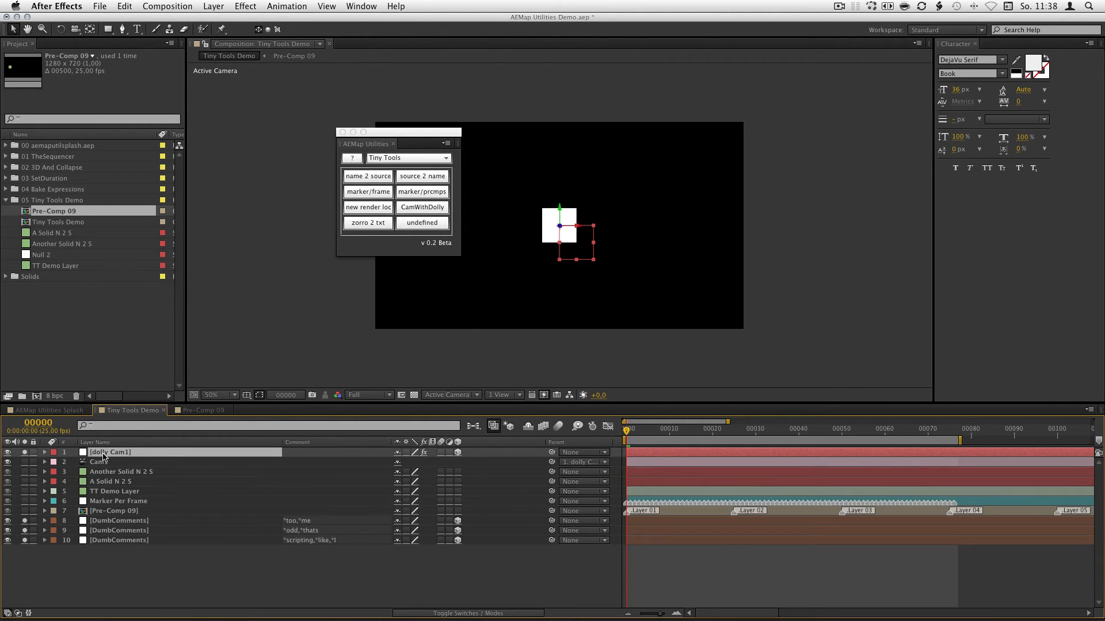
click(45, 462)
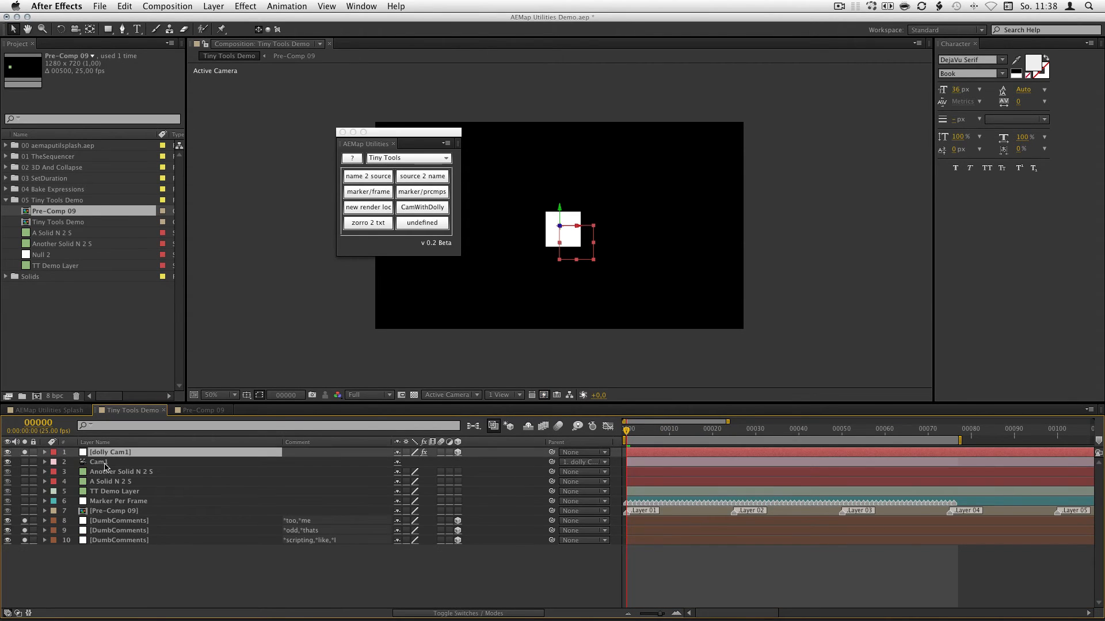
click(367, 206)
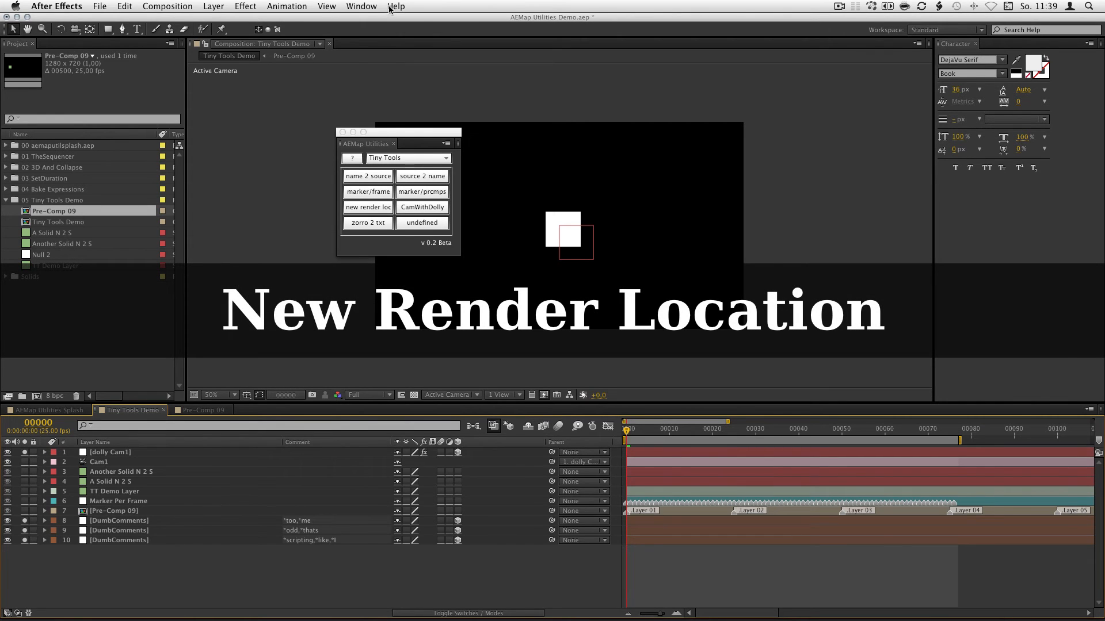
- Bring up the Render Queue, move the panel aside and start 'new render loc'
click(362, 6)
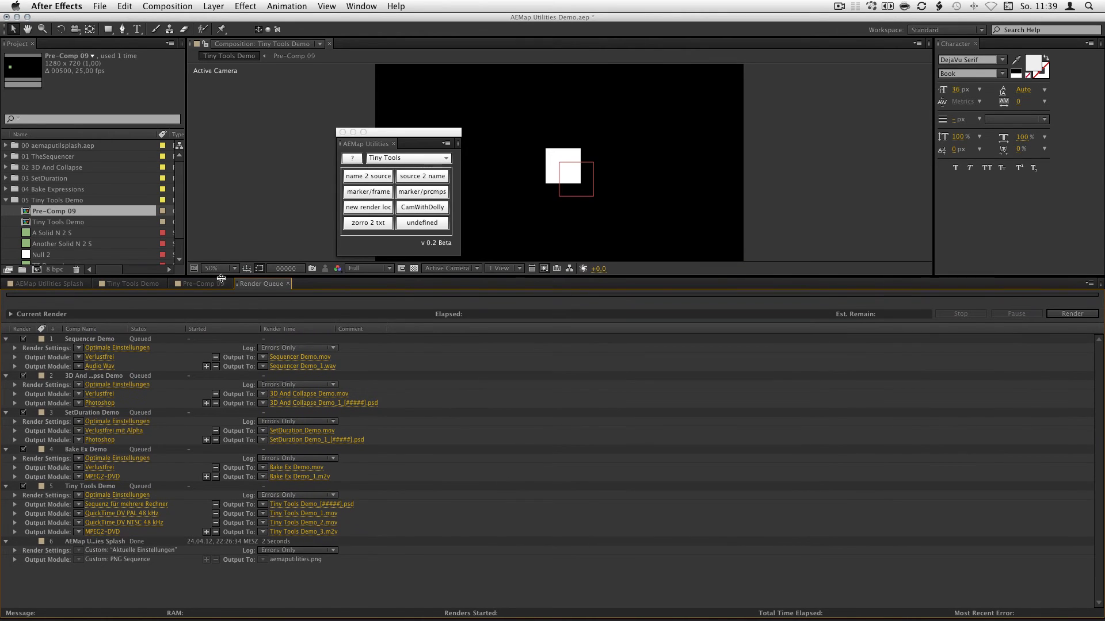
drag(398, 133, 350, 120)
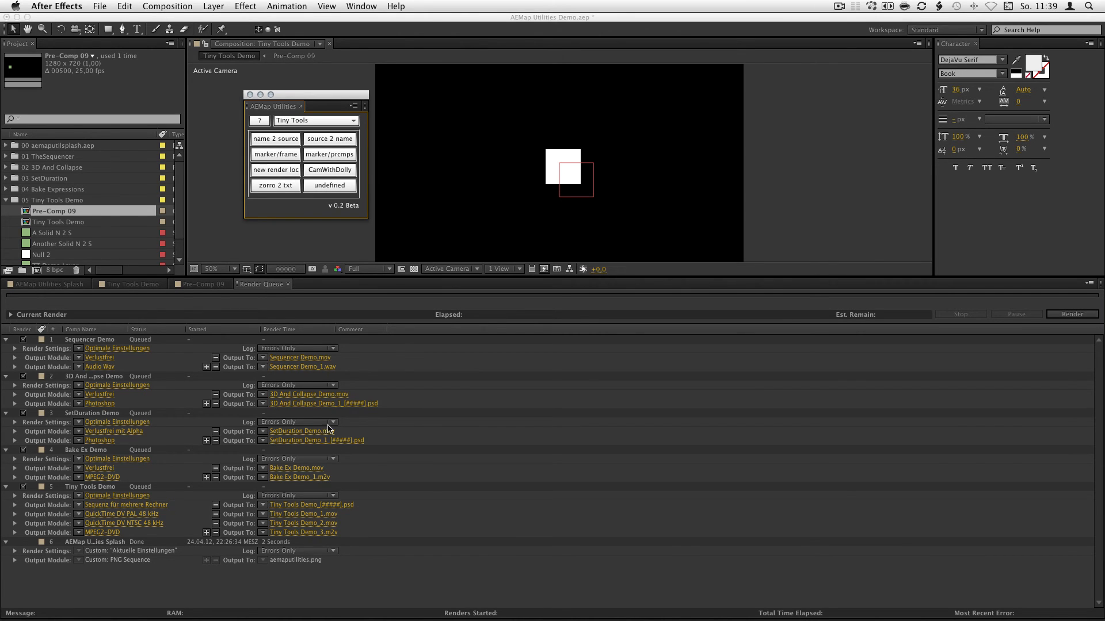
mouse_move(124, 441)
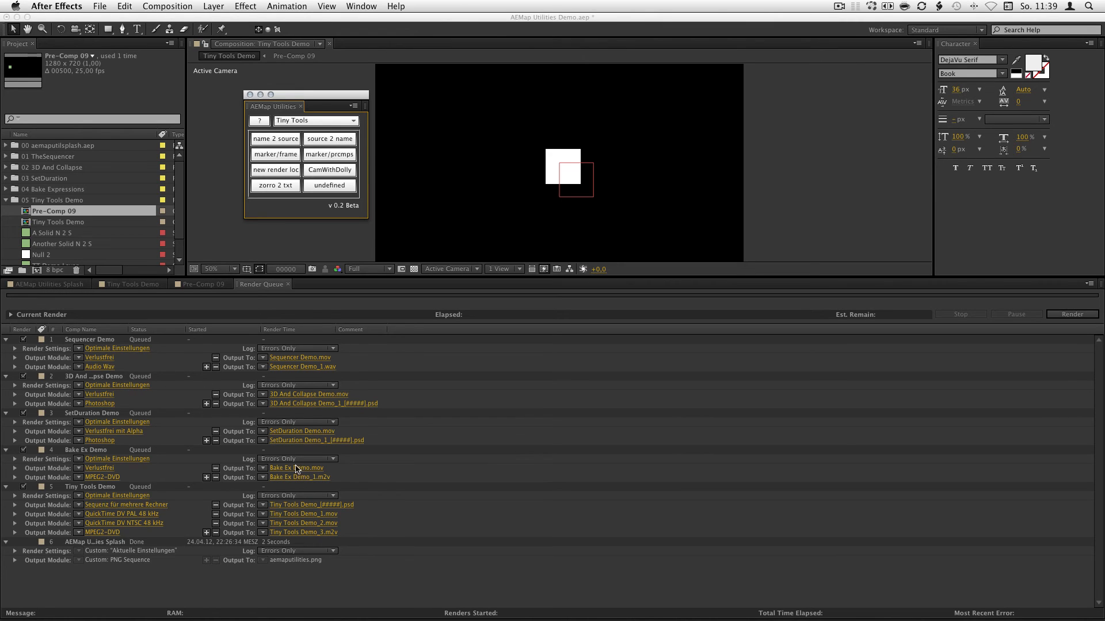
mouse_move(276, 246)
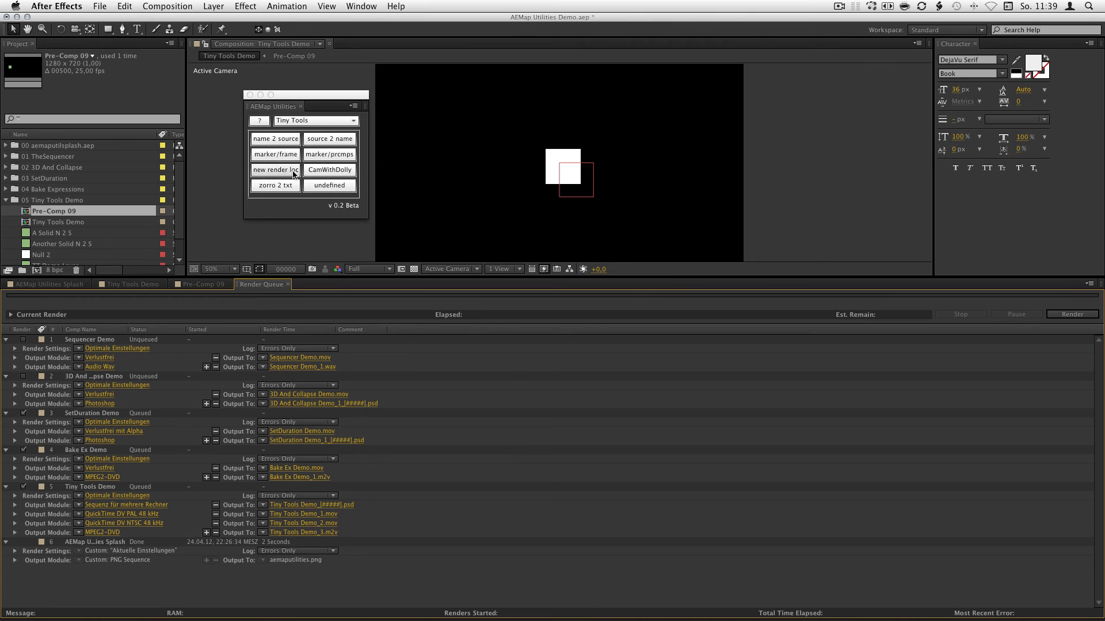
mouse_move(292, 172)
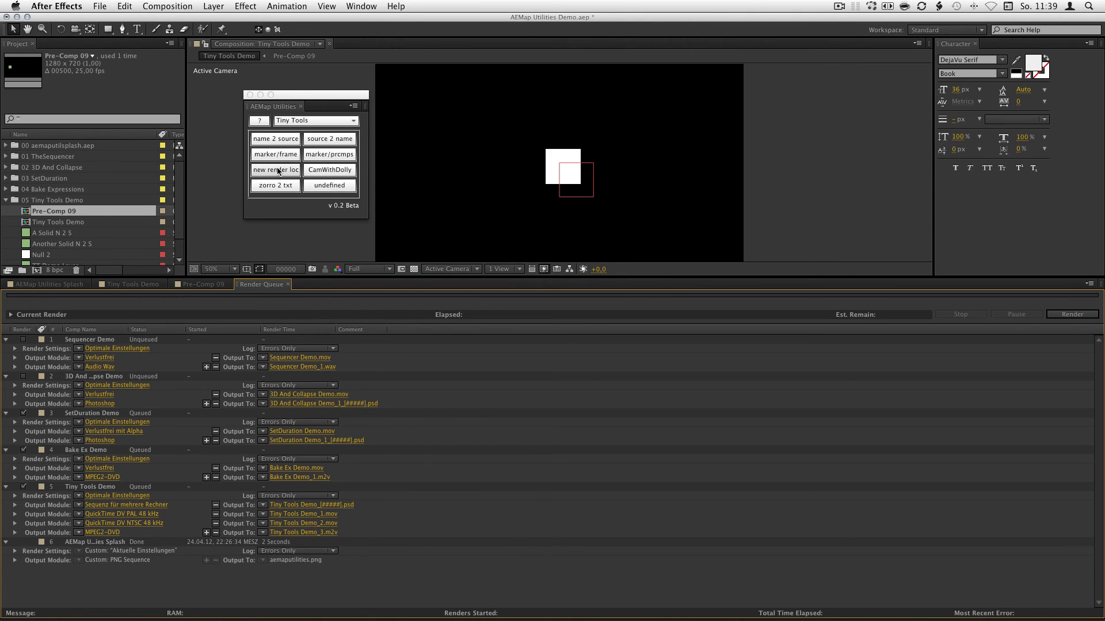
click(275, 170)
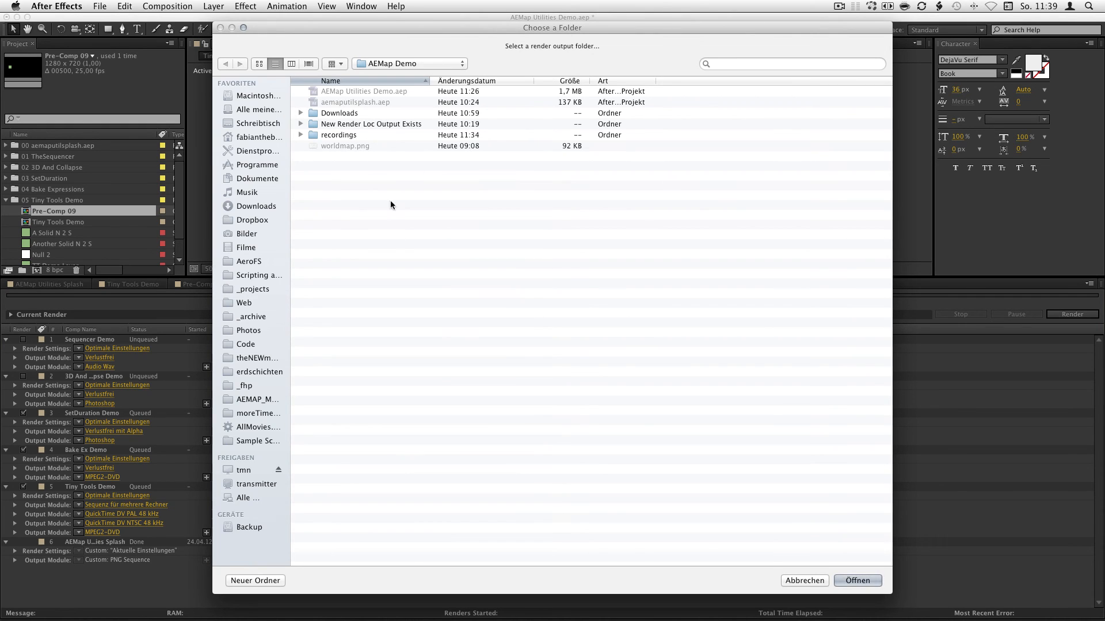
- Create a New Render Loc folder inside AEMap Demo and choose it as render output
click(255, 580)
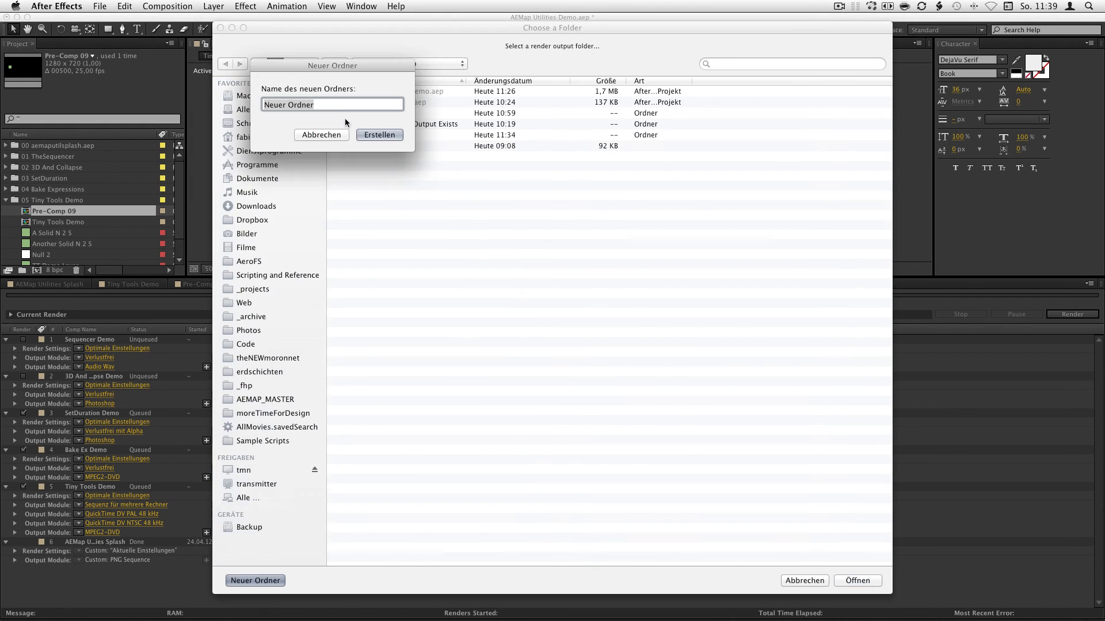
text(New Render Lo)
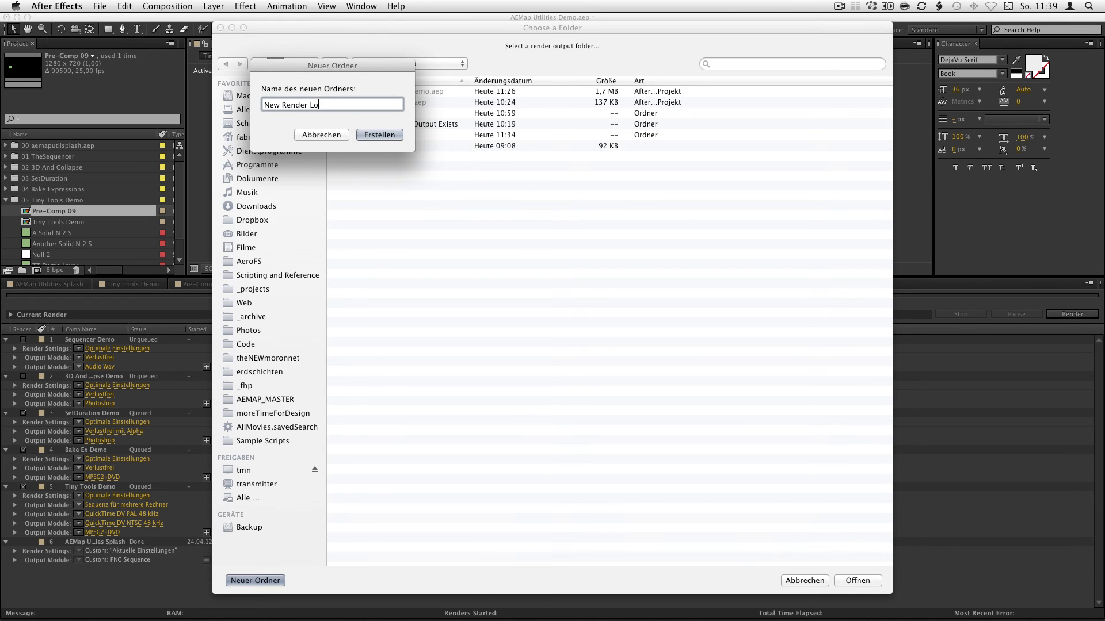
click(379, 135)
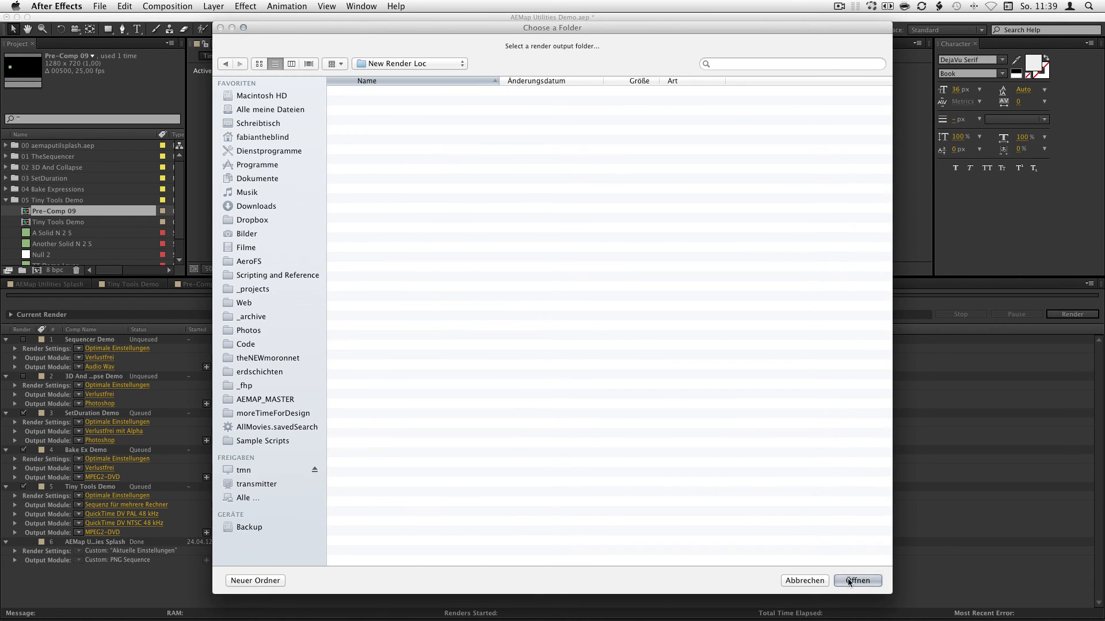
click(856, 580)
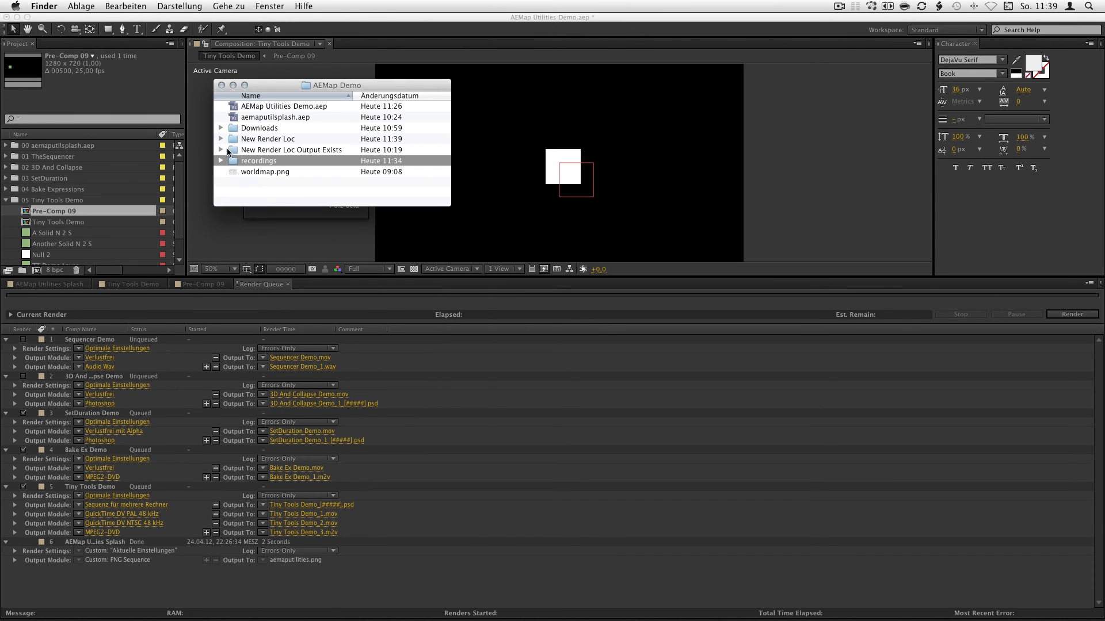
- Inspect New Render Loc's output subfolders in Finder, then select New Render Loc Output Exists
double_click(267, 139)
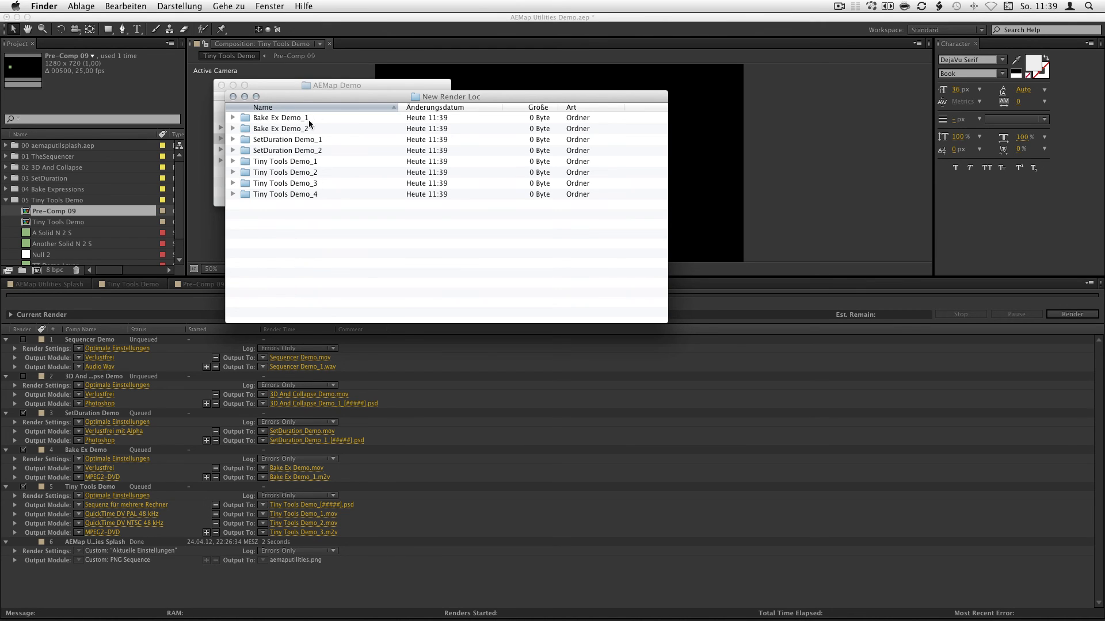
mouse_move(252, 123)
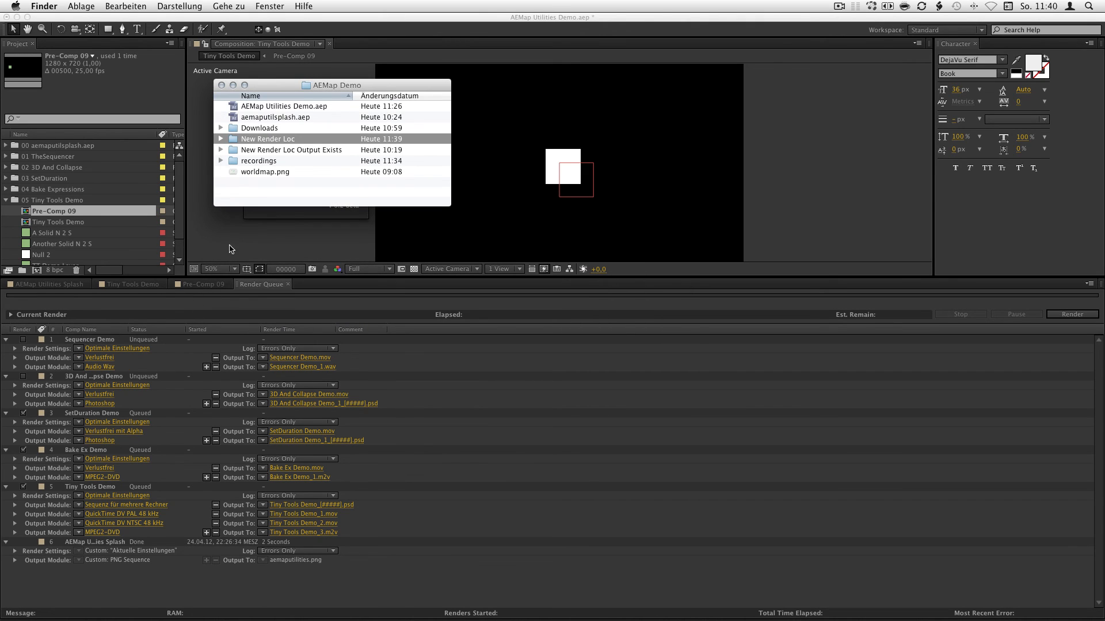
click(291, 150)
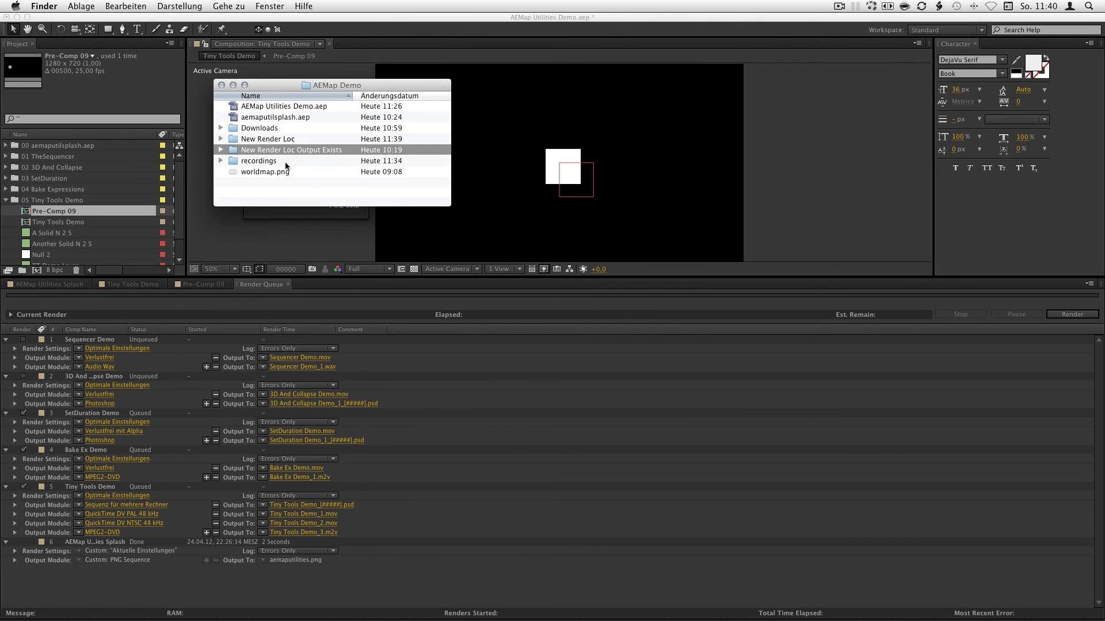
click(221, 149)
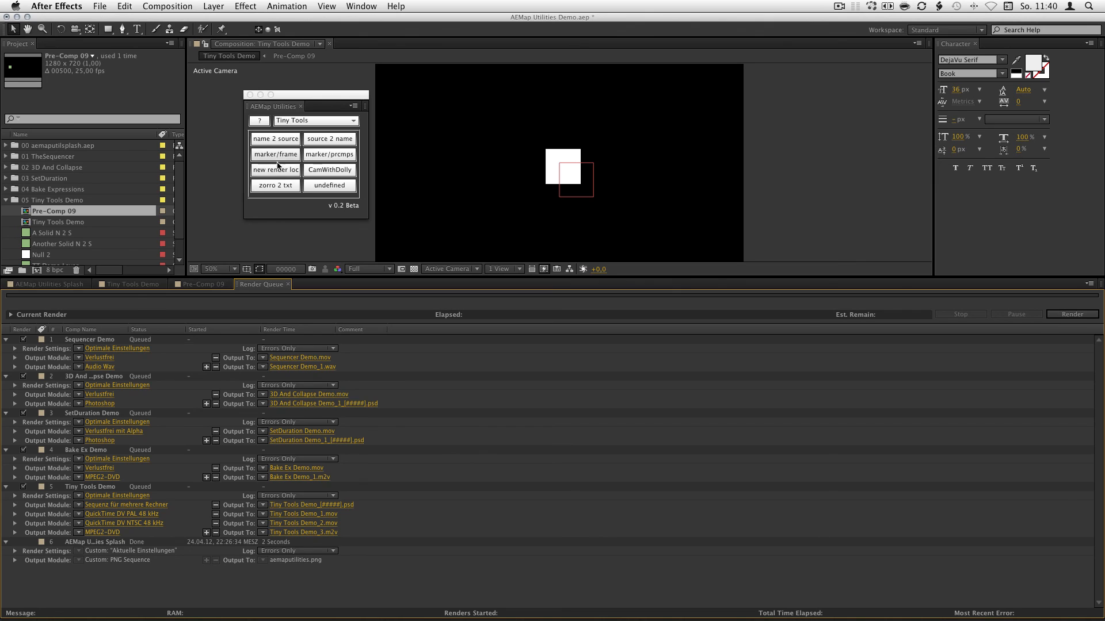
- Retarget queued renders into New Render Loc Output Exists and dismiss the done alert
click(275, 170)
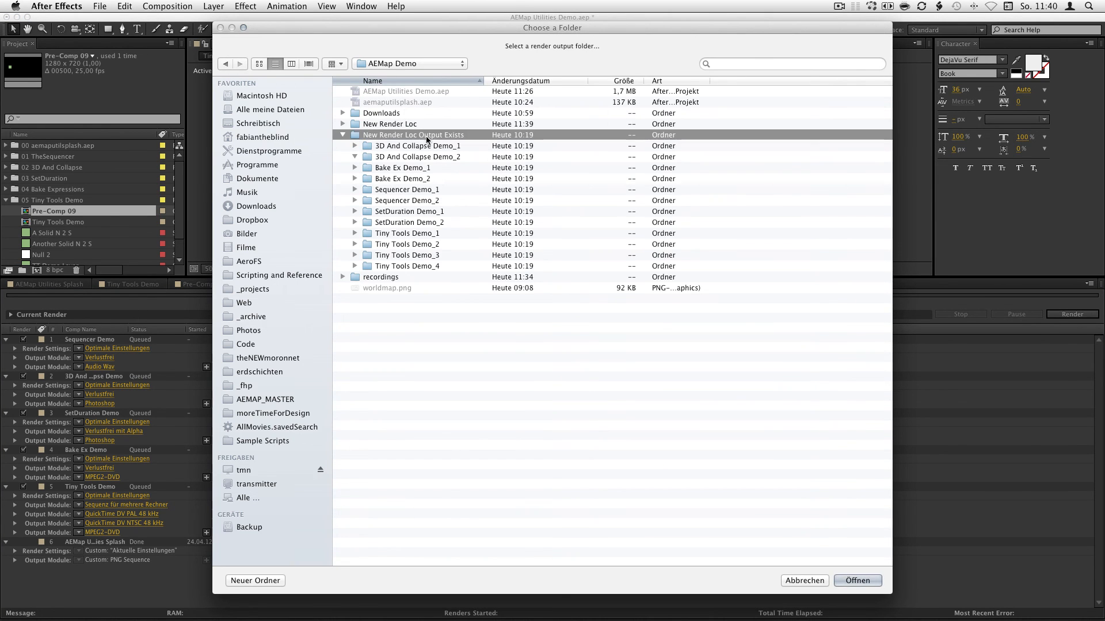
double_click(414, 135)
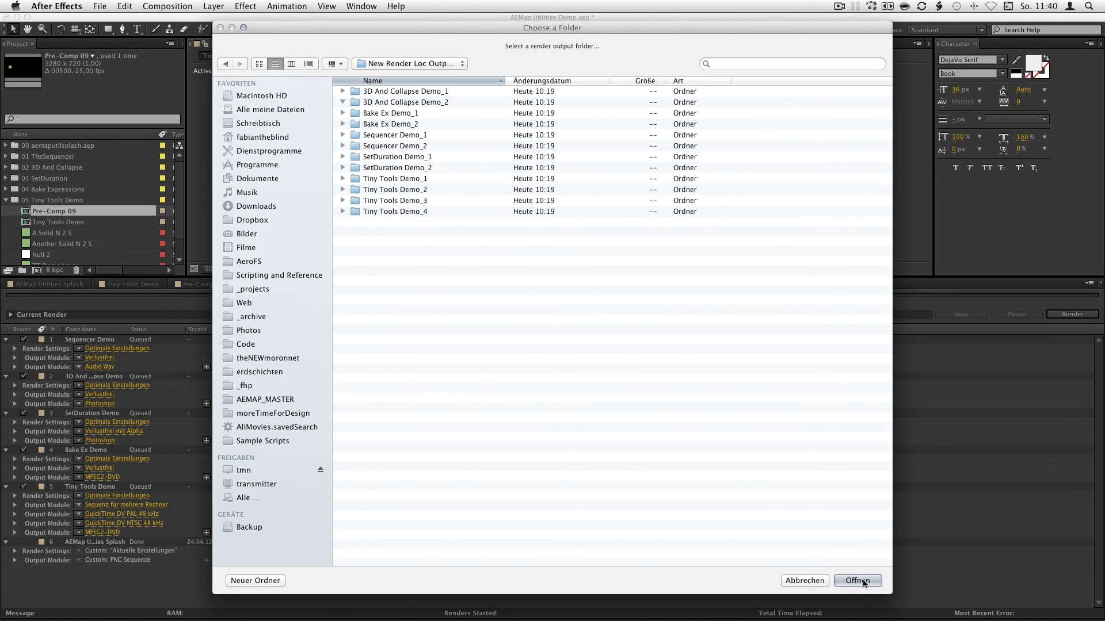
click(857, 580)
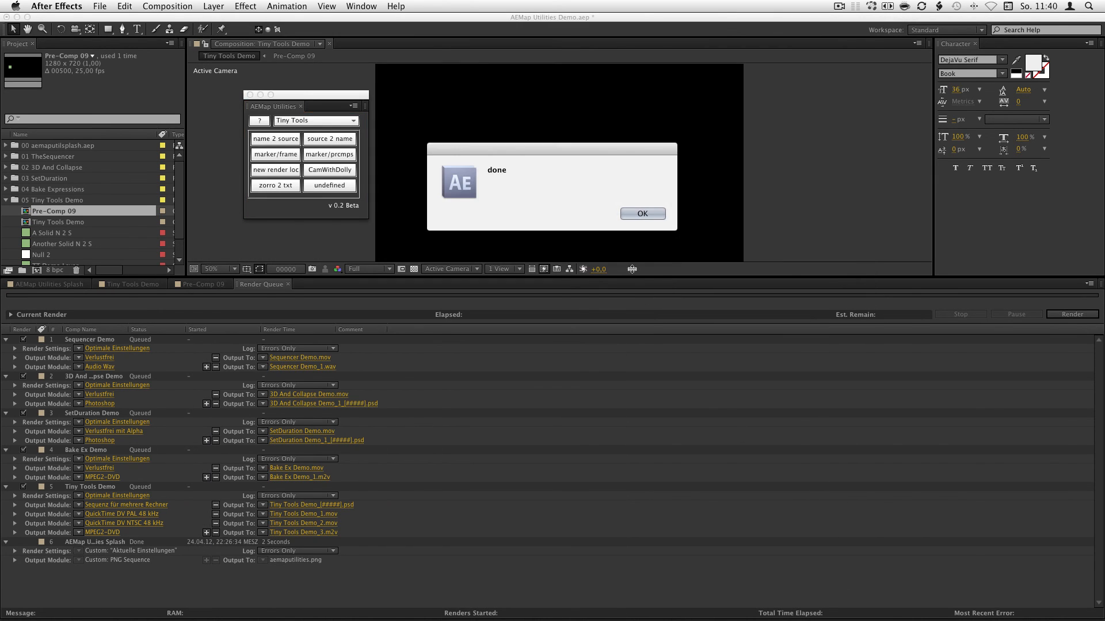
click(641, 214)
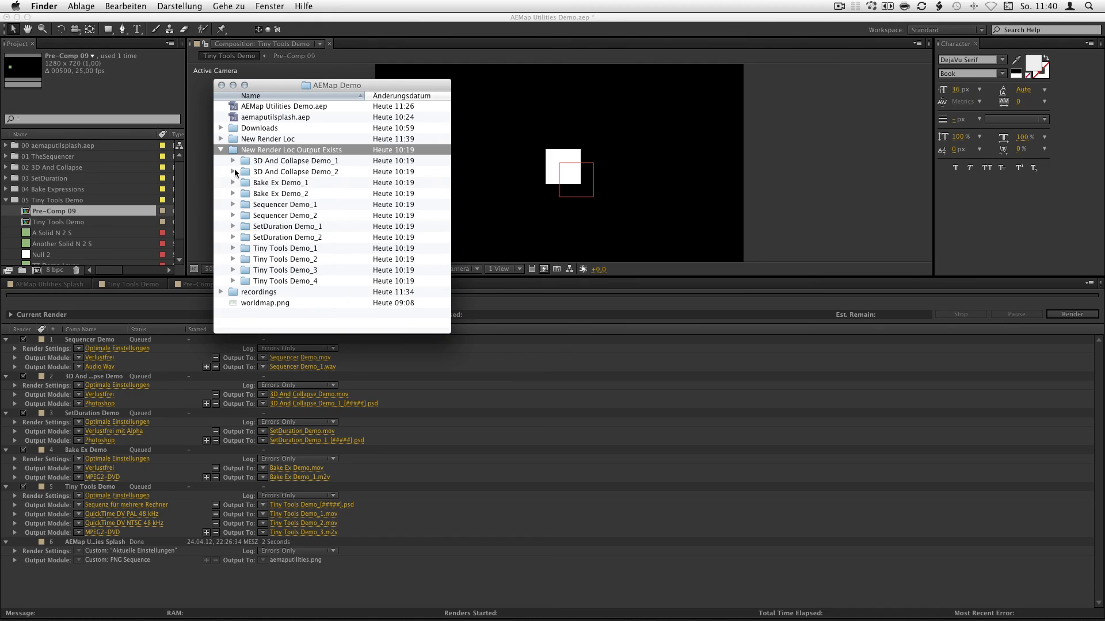
mouse_move(255, 191)
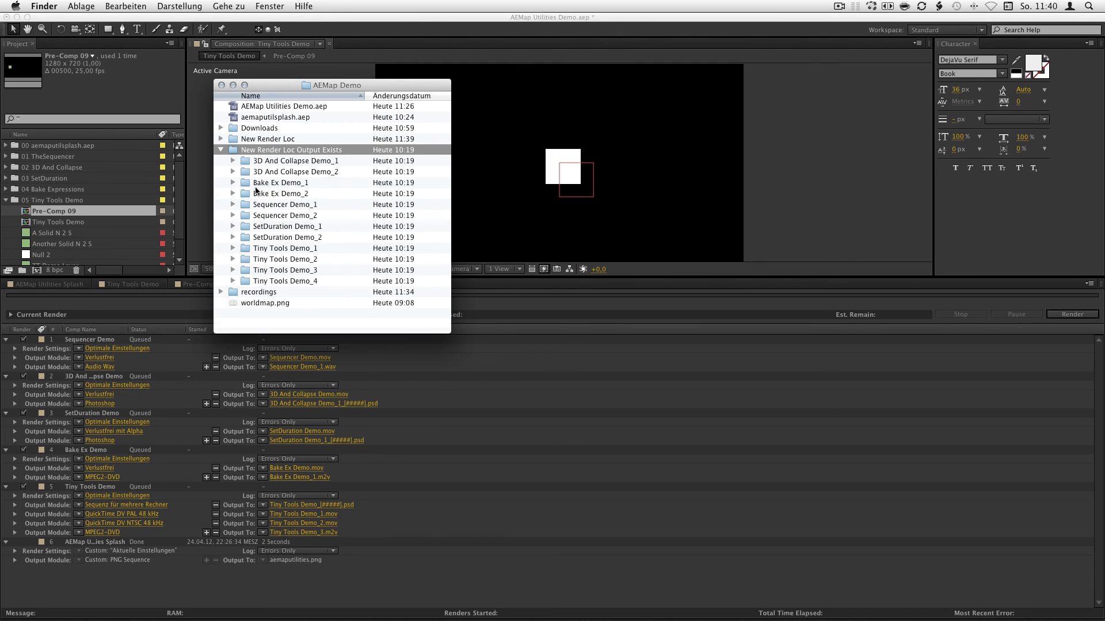
- Review New Render Loc Output Exists in Finder, now listing all five demo comps
click(221, 150)
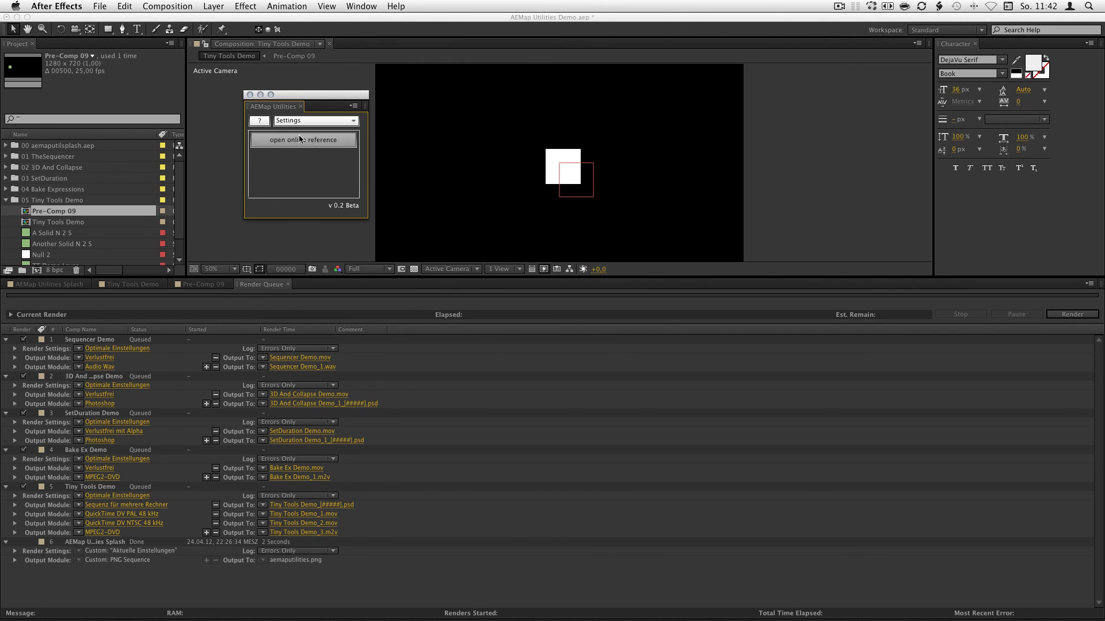
- Launch the AEMap Utilities online reference in Safari from Settings
click(303, 140)
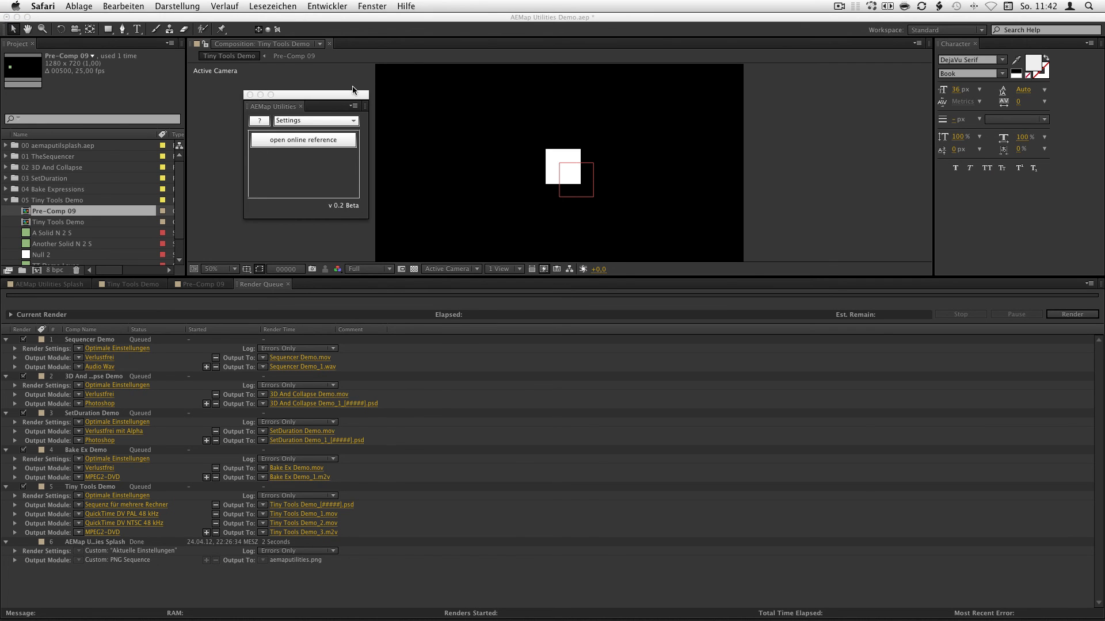
mouse_move(312, 148)
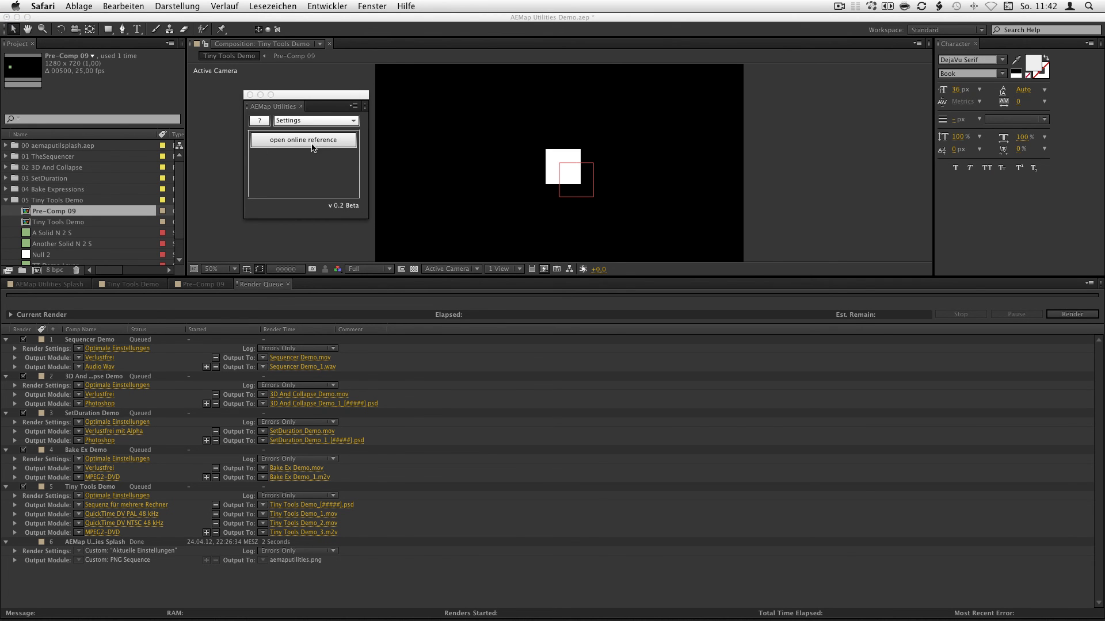